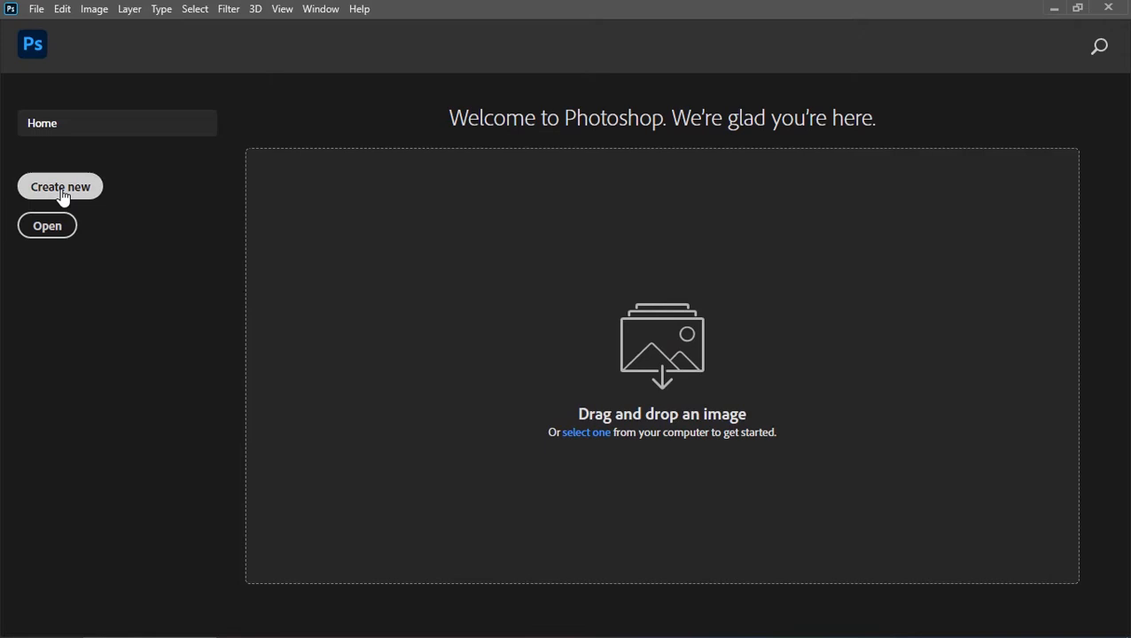
# - Create a 1920 × 1080 px document at 300 ppi from the Home screen
pyautogui.click(59, 187)
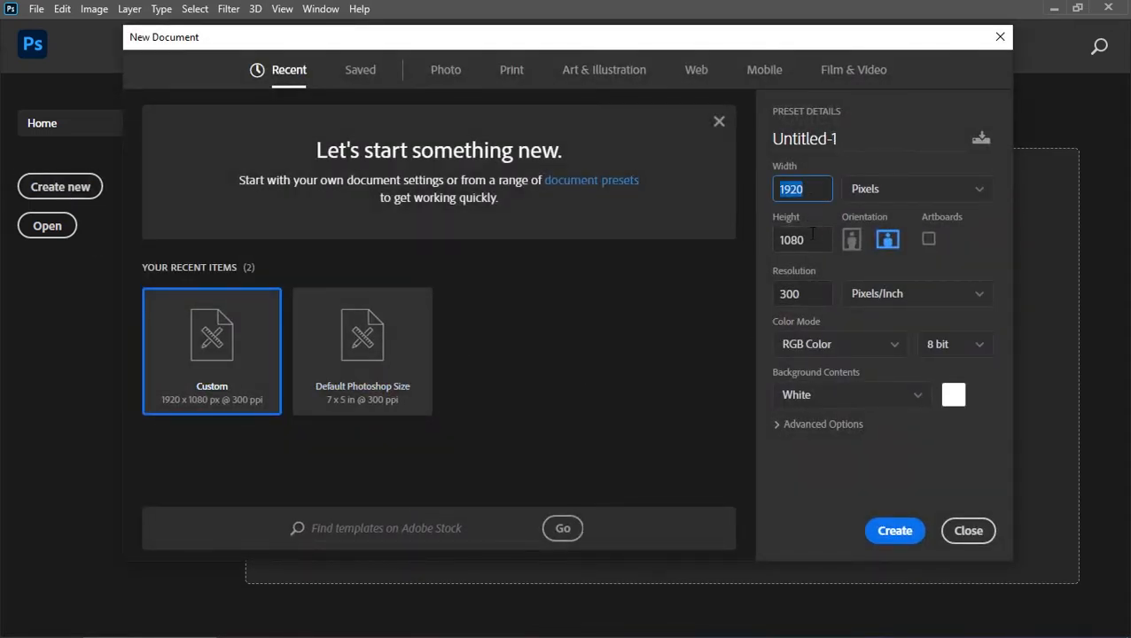
pyautogui.click(895, 531)
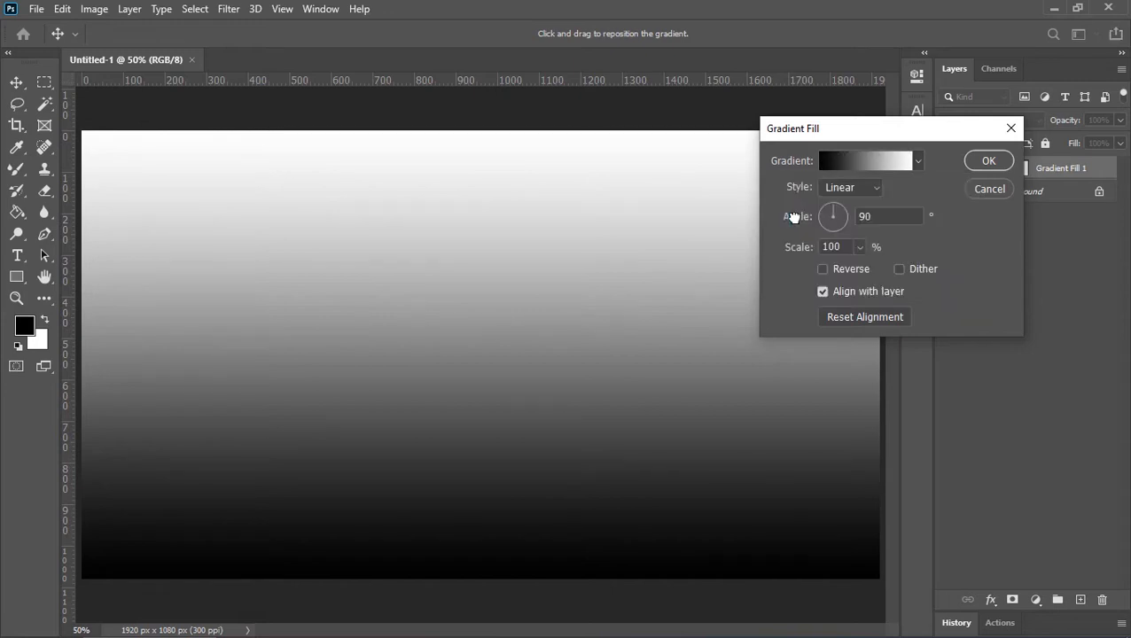
# - Make the gradient fill dark navy to blue-grey, Radial, 300% scale, reversed
pyautogui.click(863, 161)
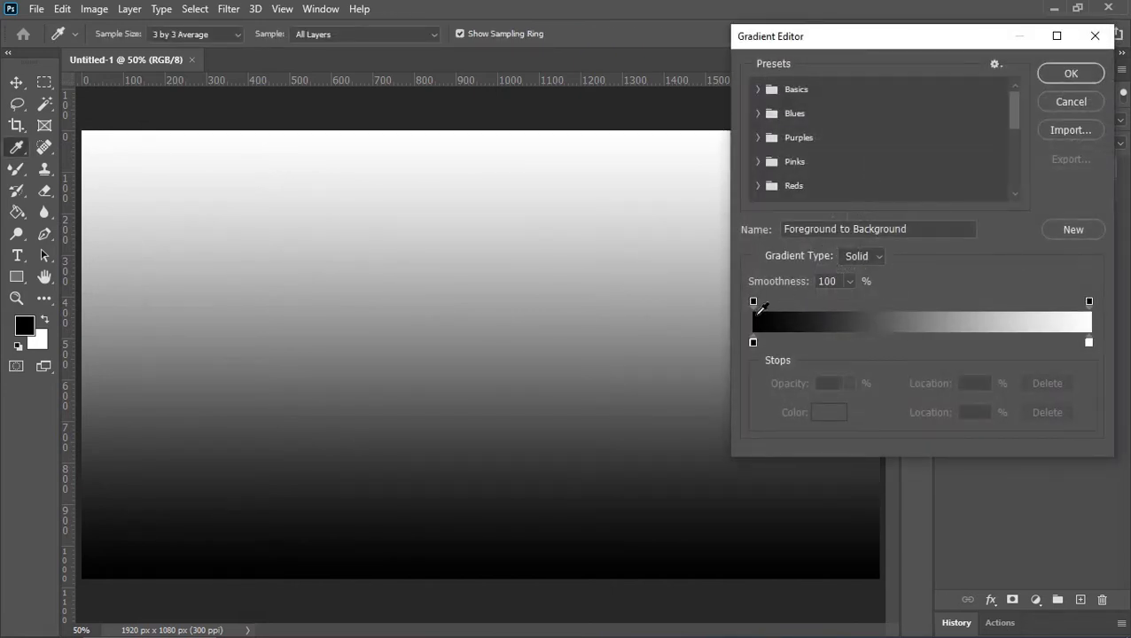
pyautogui.click(829, 412)
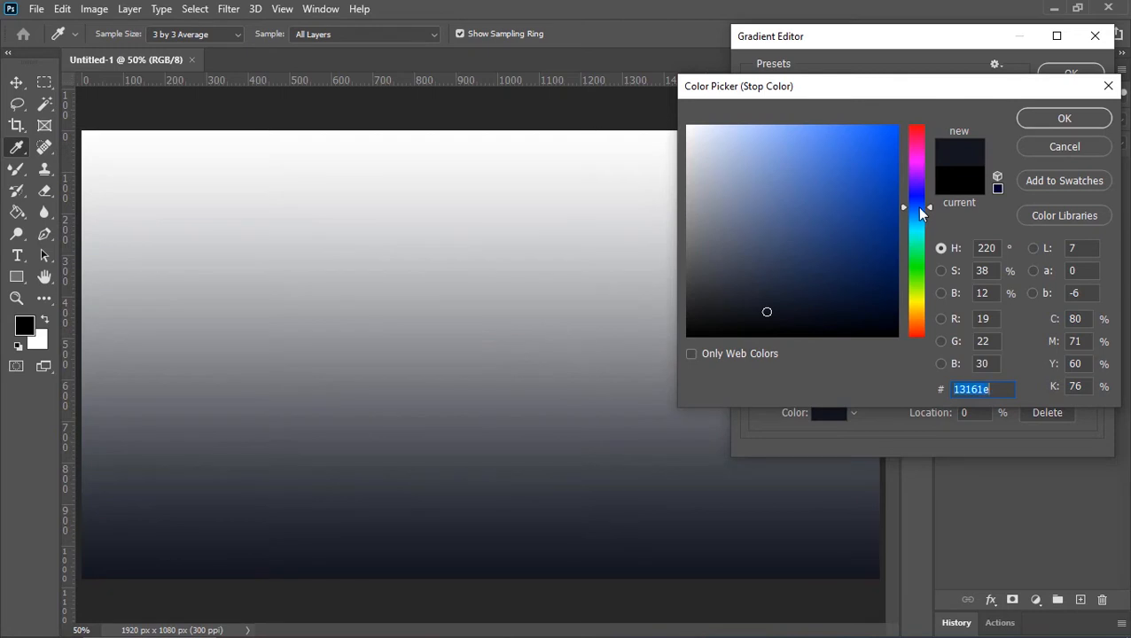
pyautogui.click(771, 313)
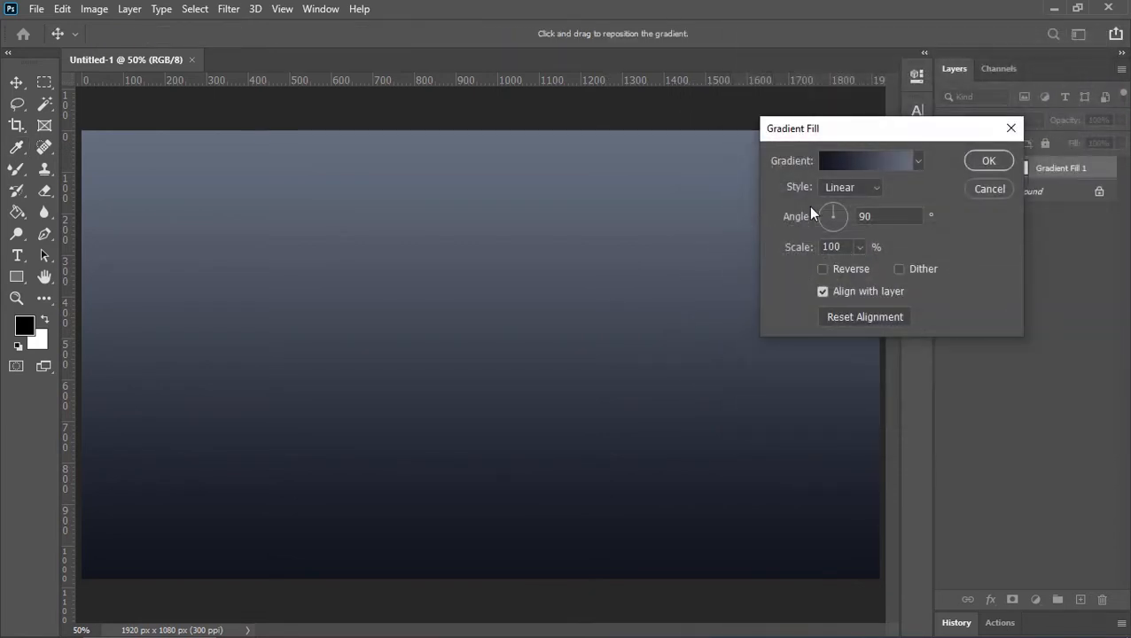
pyautogui.click(850, 187)
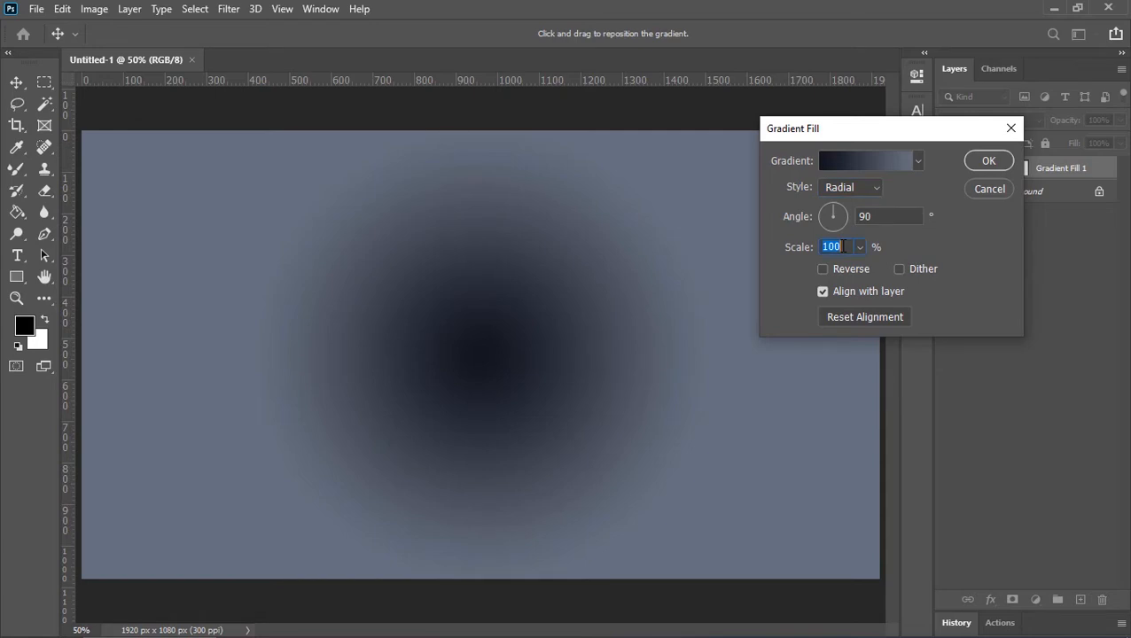
pyautogui.write('300')
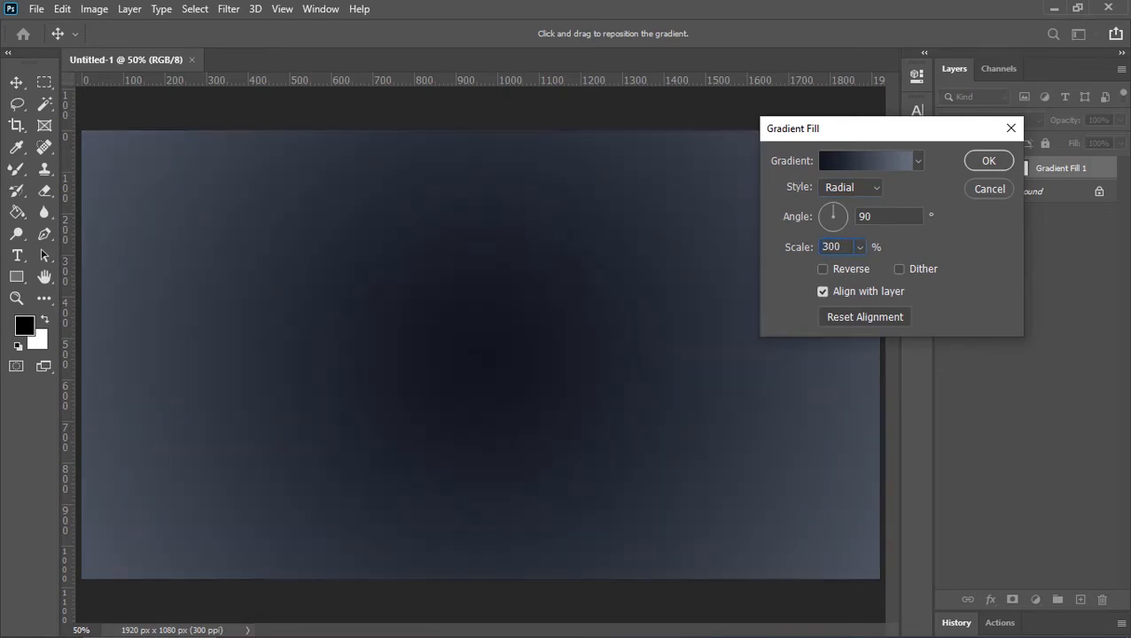
pyautogui.click(822, 268)
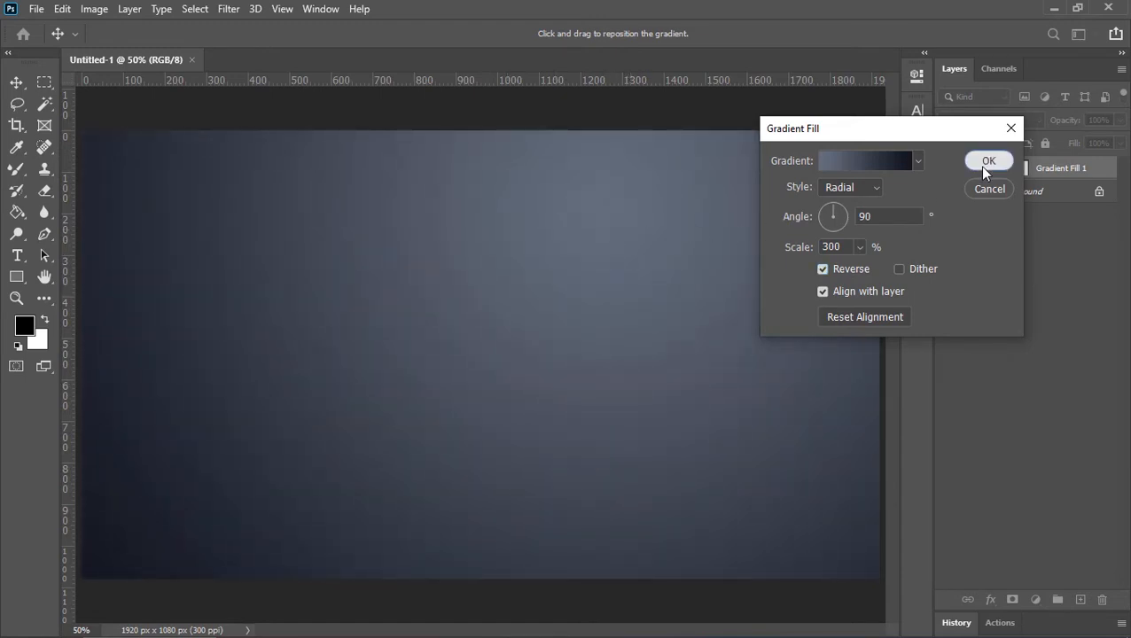
pyautogui.click(988, 160)
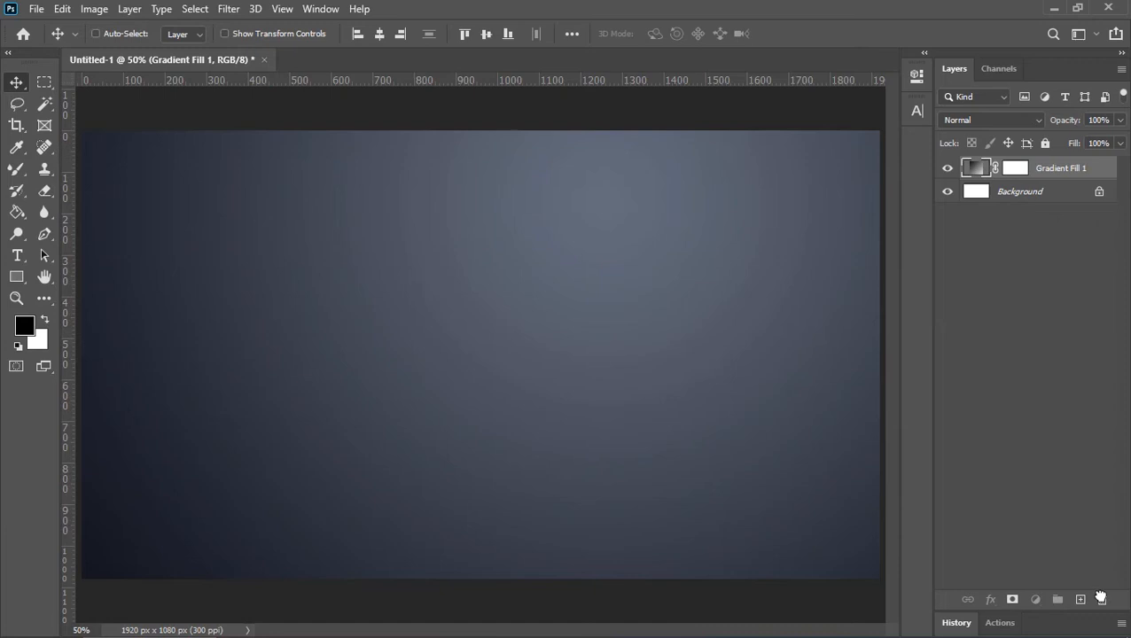
# - Add a grey-filled Noise layer with a 10% Add Noise filter
pyautogui.click(1079, 599)
pyautogui.write('Noise')
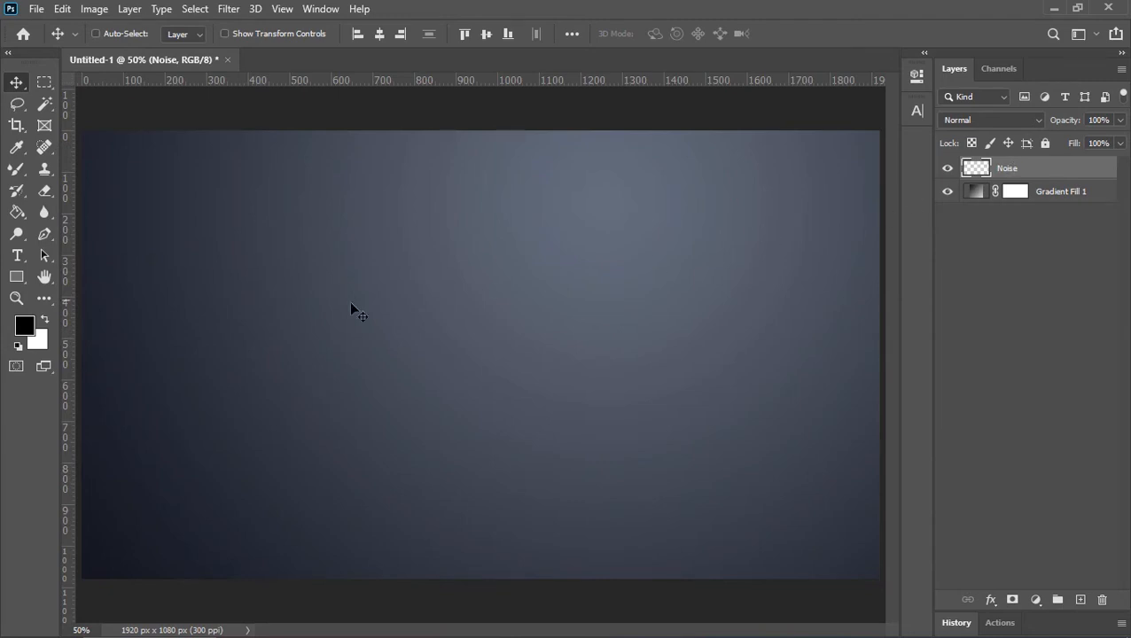
pyautogui.click(24, 327)
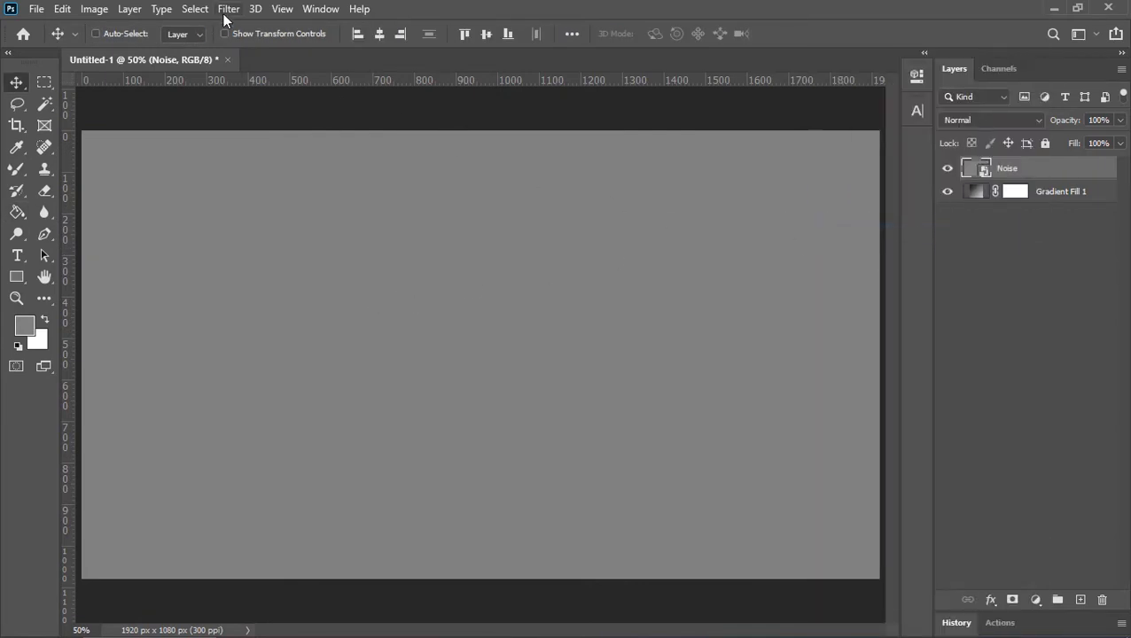
pyautogui.click(228, 9)
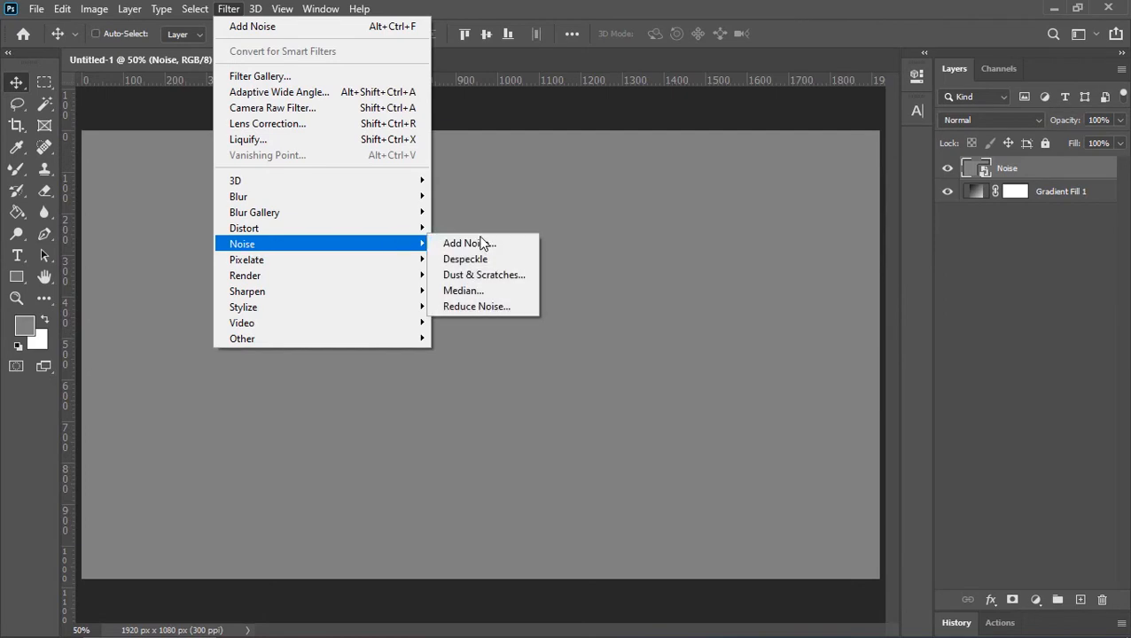
pyautogui.click(467, 243)
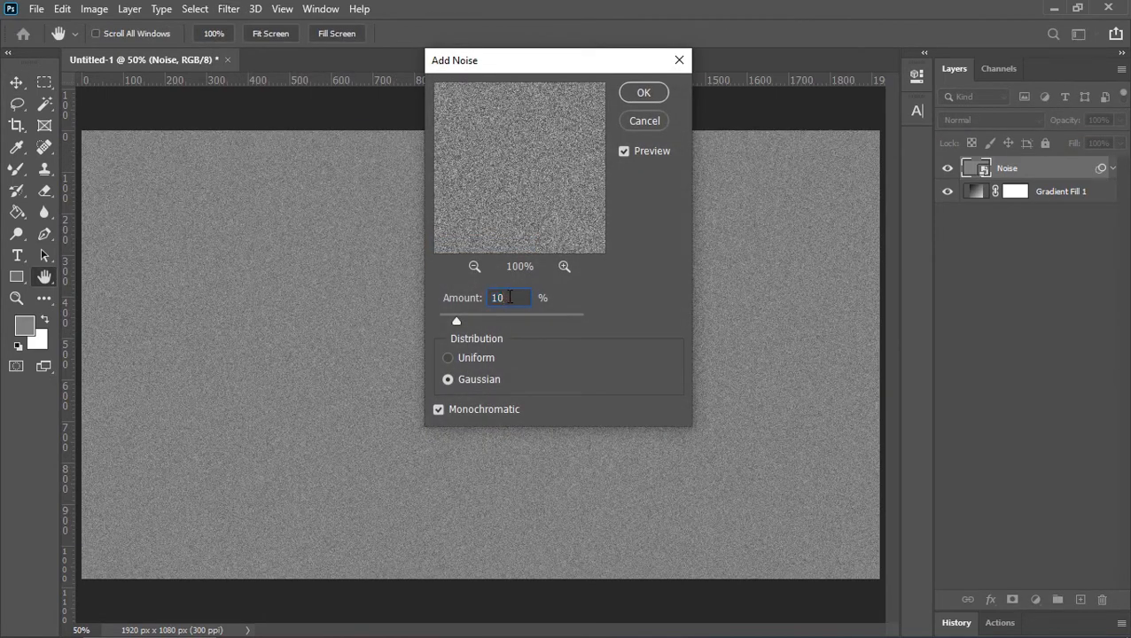
pyautogui.click(644, 93)
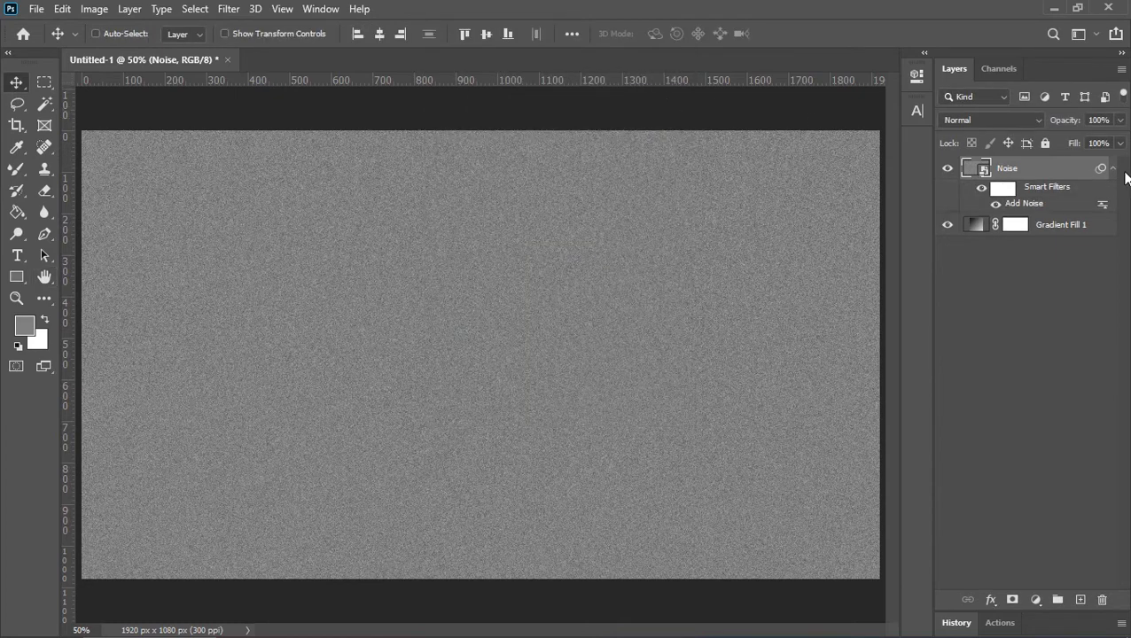
# - Blend the Noise layer as Overlay at 30% fill and select it with the gradient layer
pyautogui.click(991, 119)
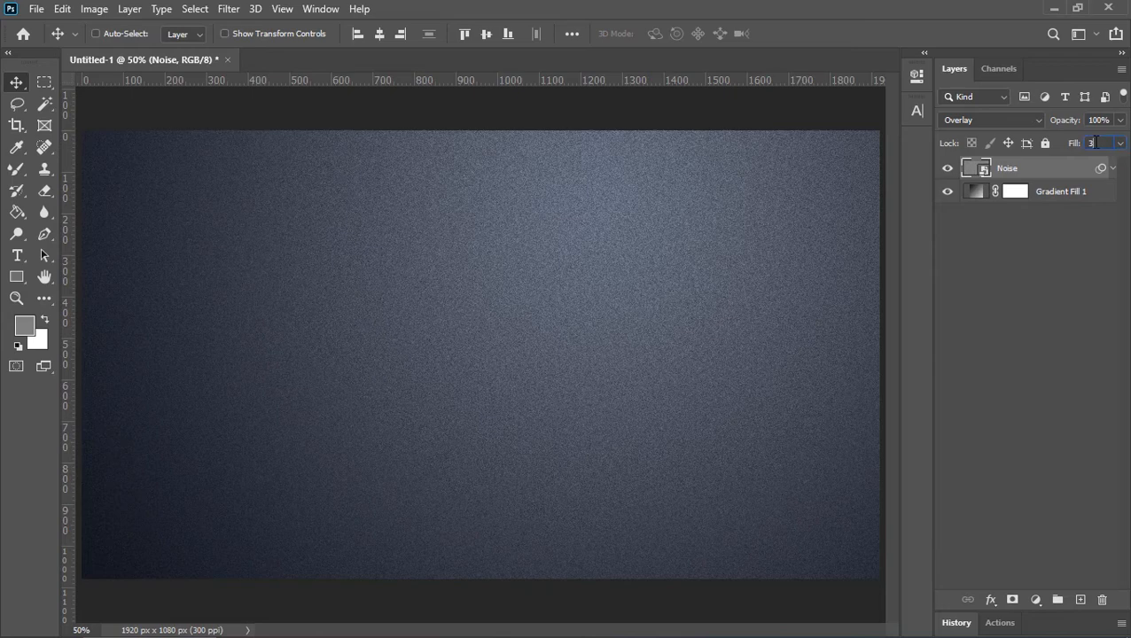
pyautogui.write('30%')
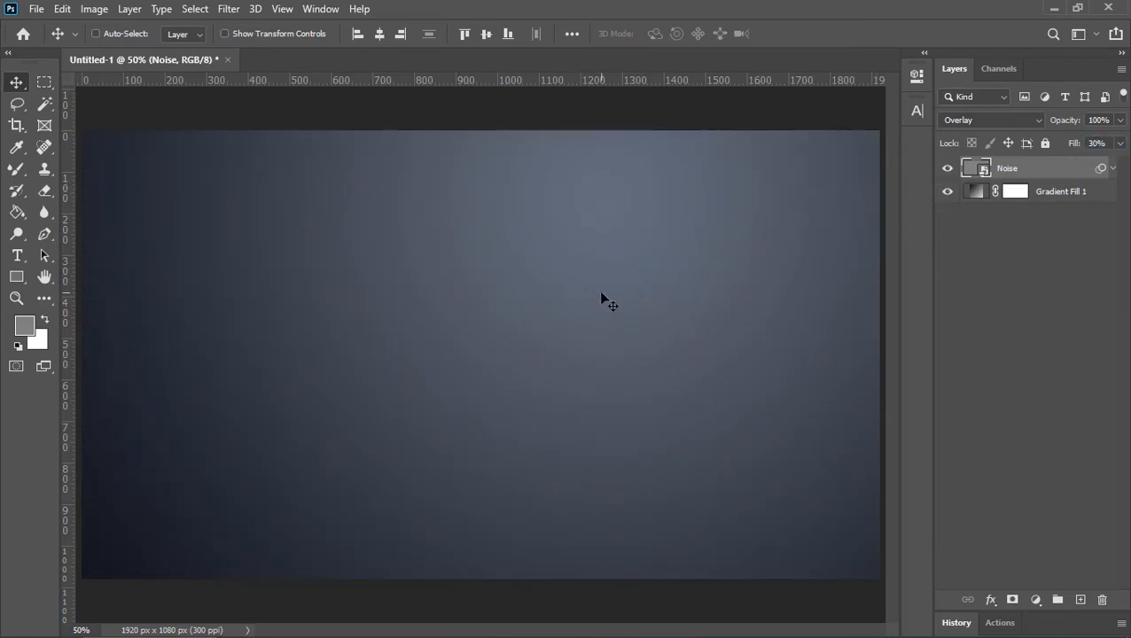
pyautogui.click(1061, 196)
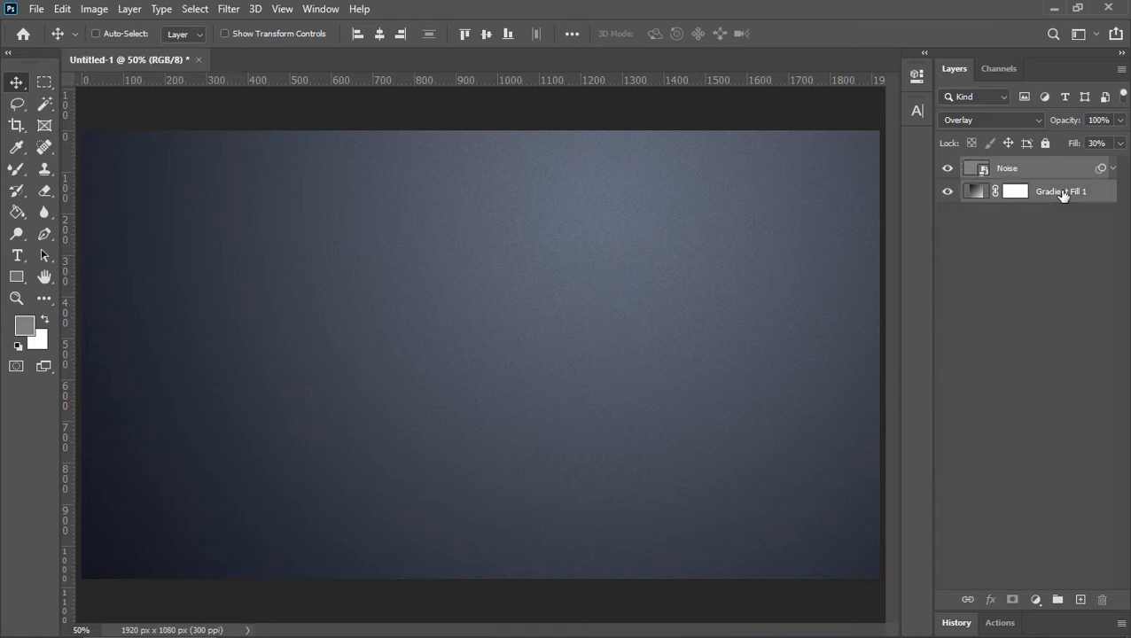
# - Group the Noise and gradient layers with Ctrl+G and name the group Background
pyautogui.press('Ctrl+g')
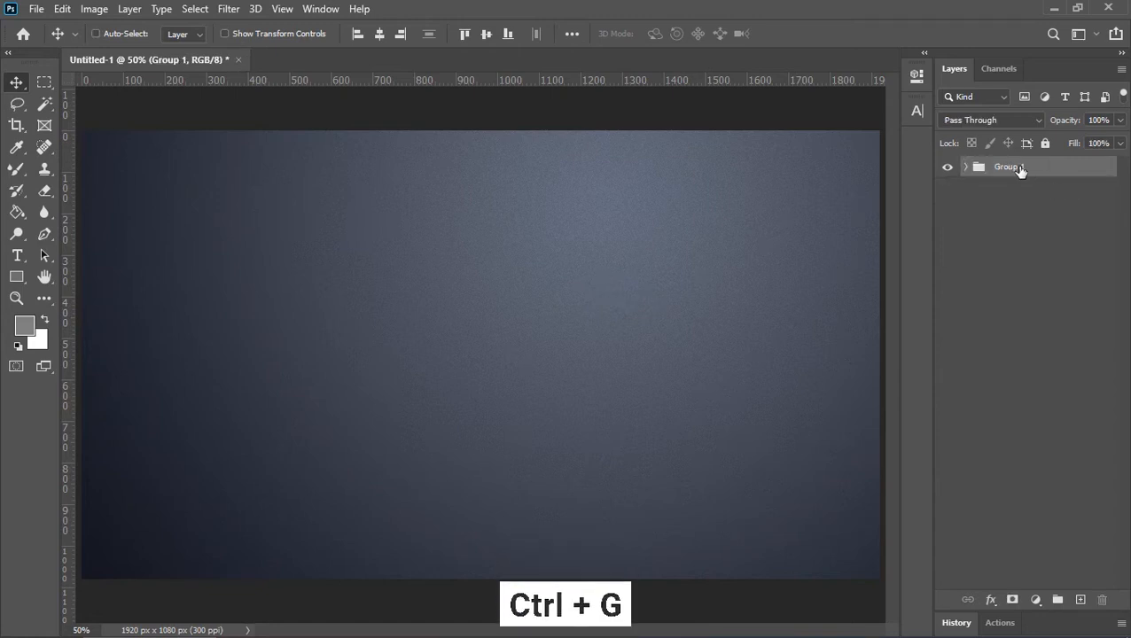
pyautogui.doubleClick(1005, 167)
pyautogui.write('Background')
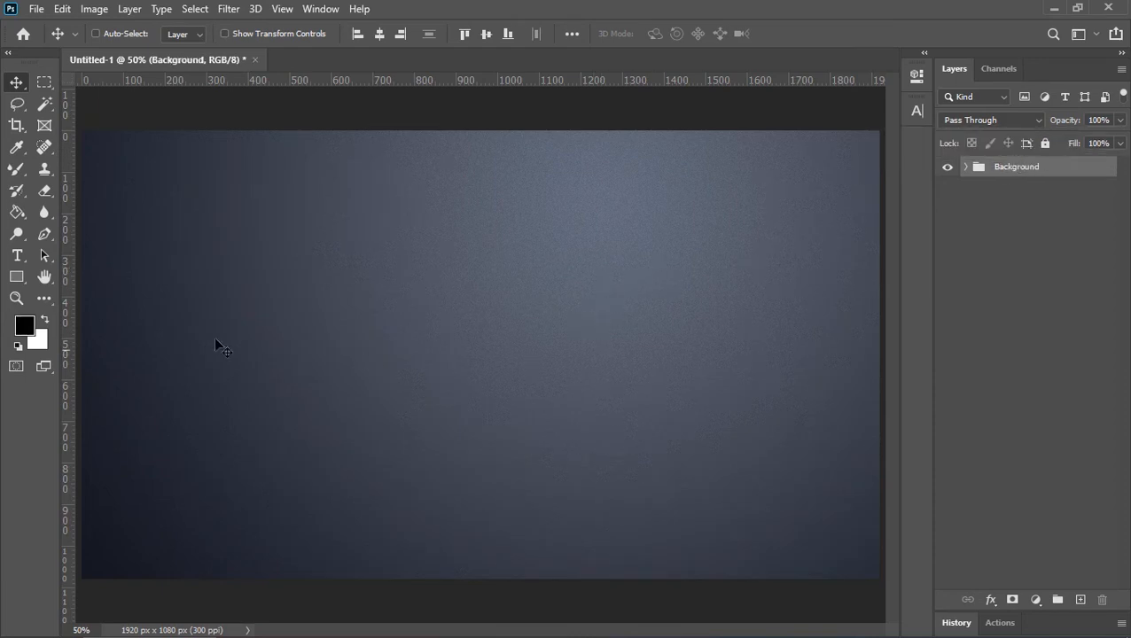
# - Type a black numeral 2 in Barlow Condensed Black at 120 pt and centre it on the canvas
pyautogui.click(16, 255)
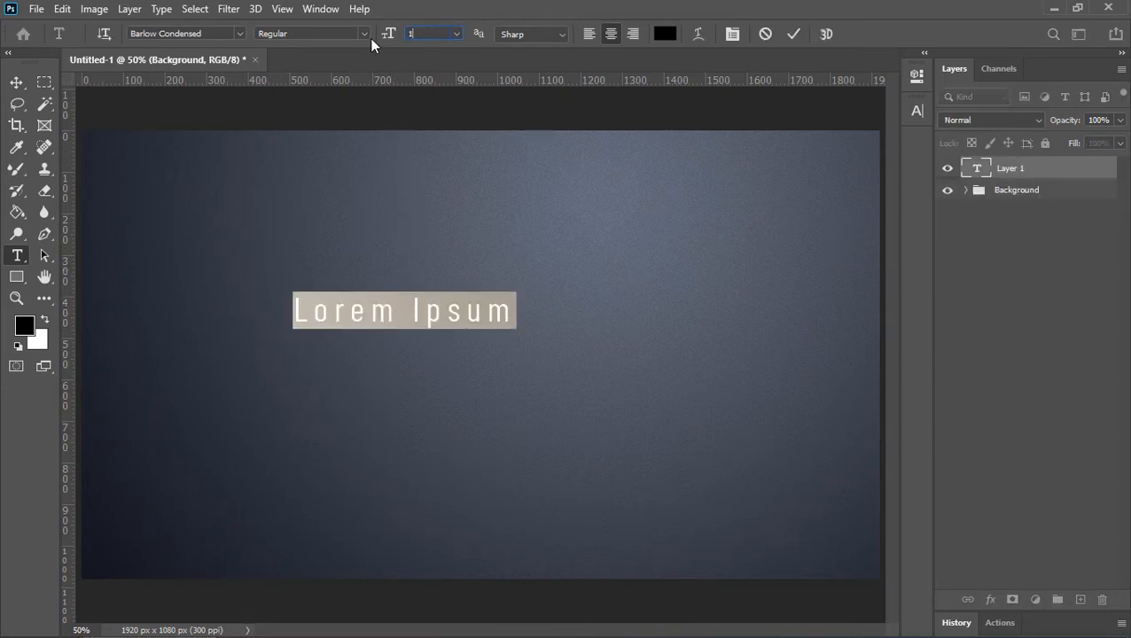
pyautogui.write('120 pt')
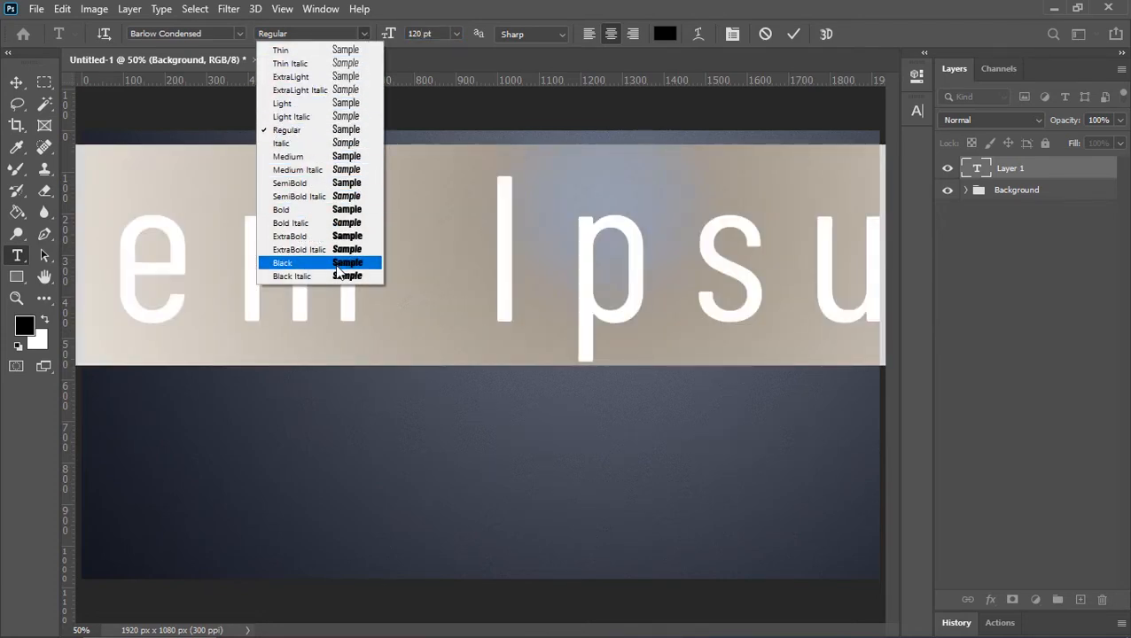
pyautogui.click(282, 262)
pyautogui.write('2')
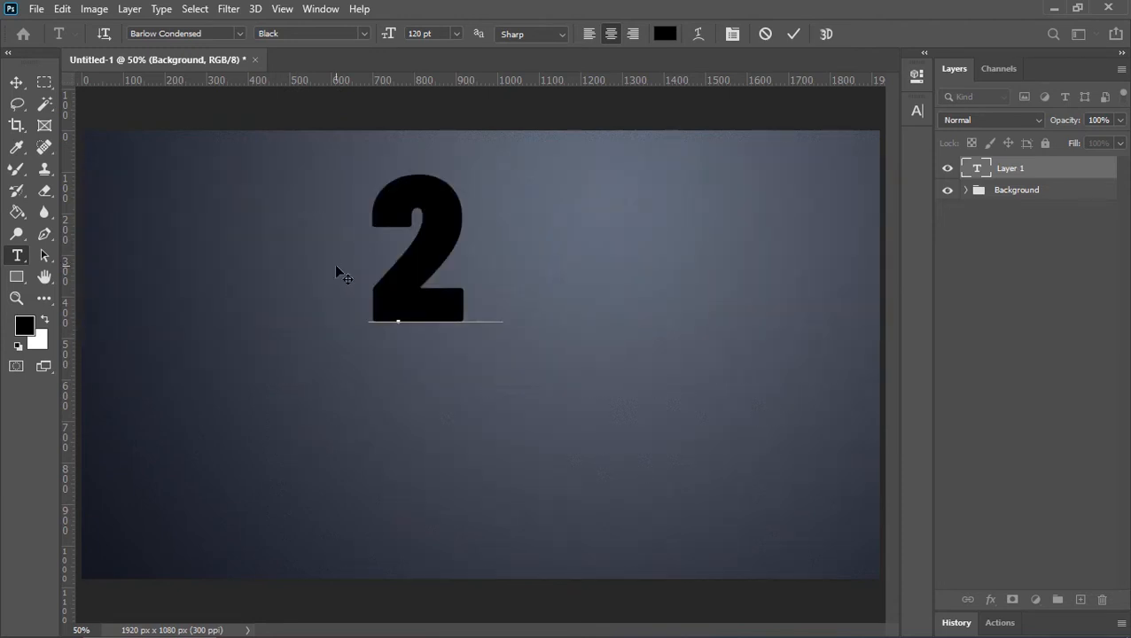
pyautogui.click(793, 33)
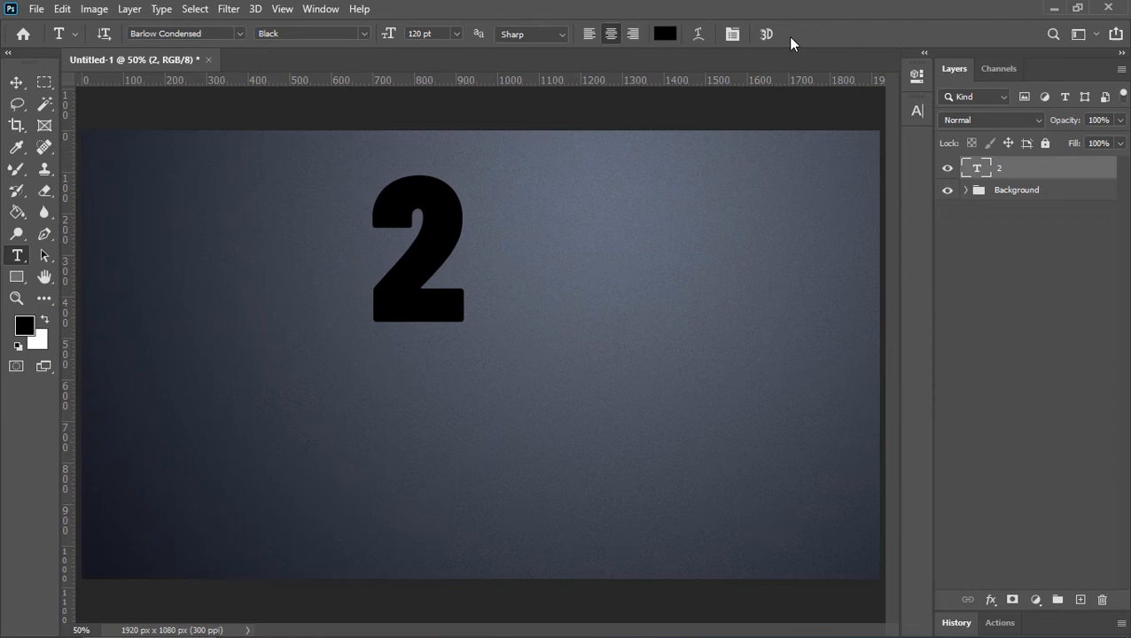
pyautogui.click(15, 86)
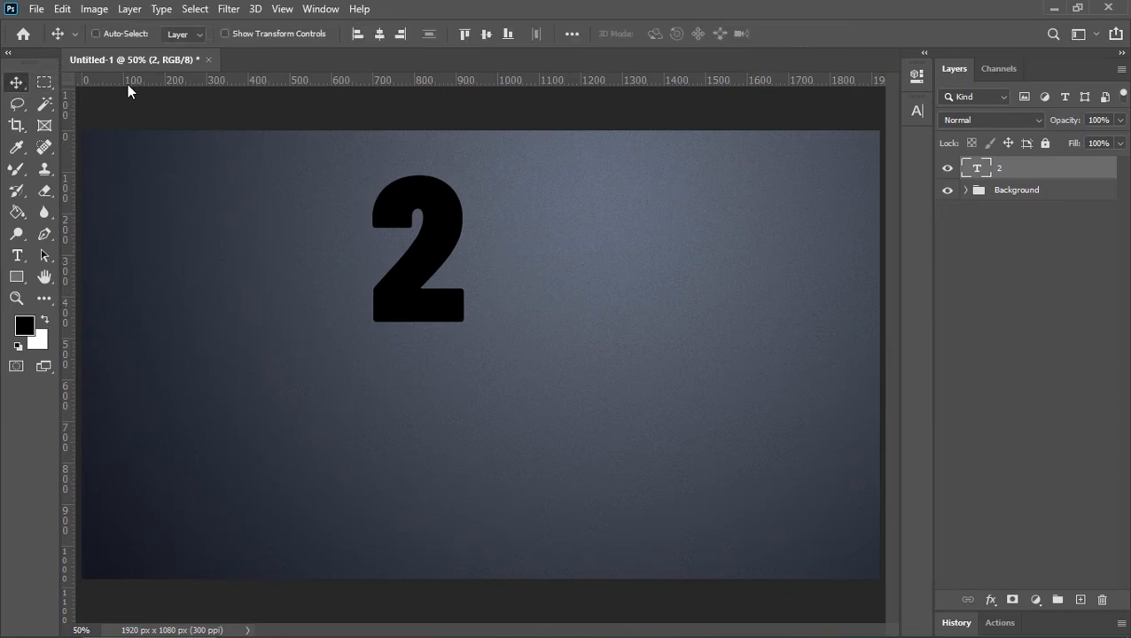
pyautogui.click(484, 34)
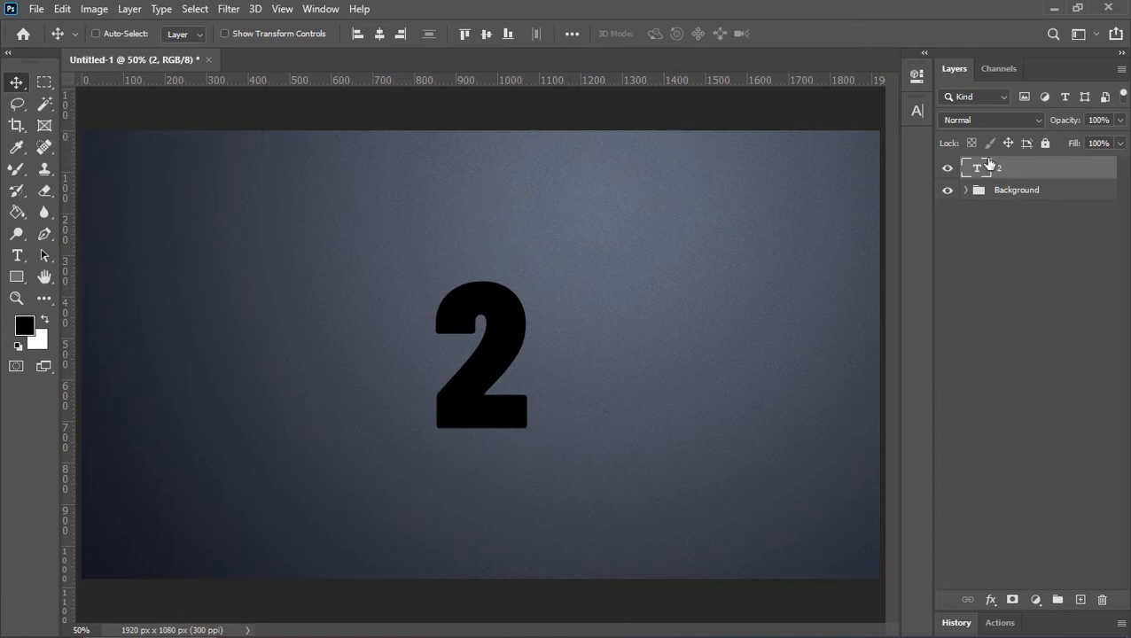
# - Duplicate the 2 layer into overlapping 2022 digits and give one a Reflected grey Gradient Overlay
pyautogui.press('Ctrl+J')
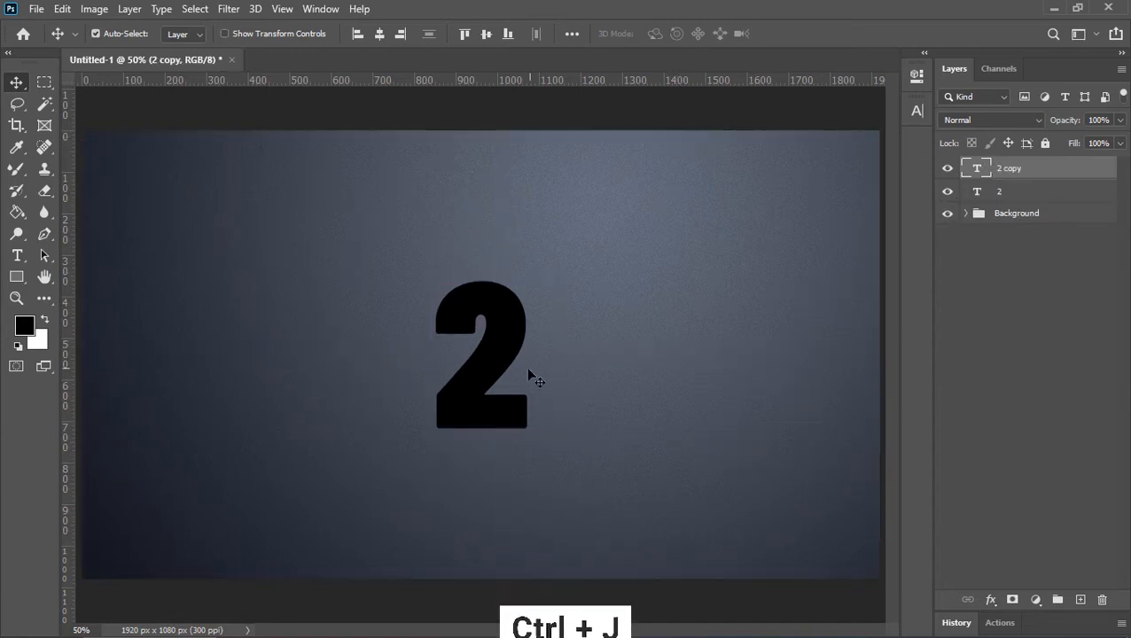
pyautogui.moveTo(481, 355); pyautogui.dragTo(549, 381)
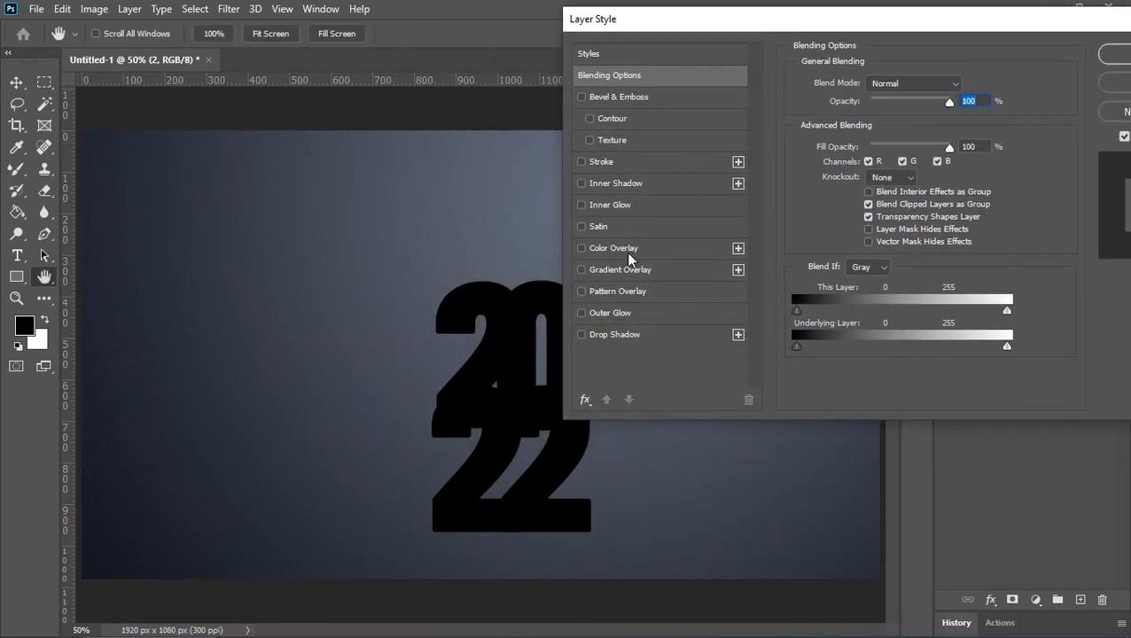
pyautogui.click(581, 270)
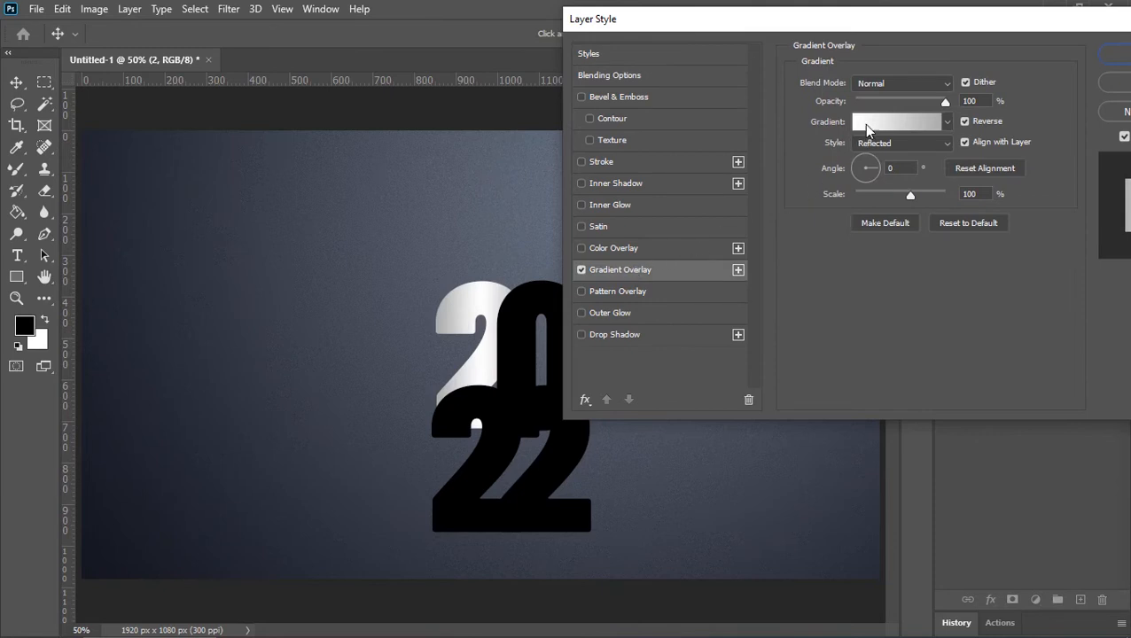
pyautogui.click(896, 121)
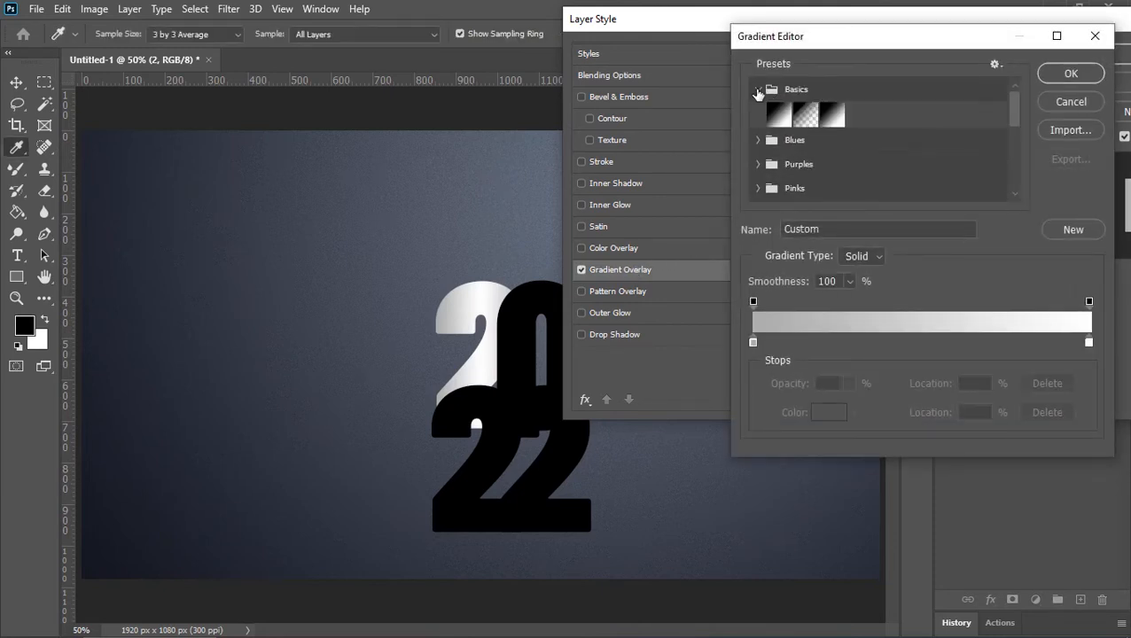
# - Set the left gradient stop to #a5a5a5 and close the Gradient Editor
pyautogui.click(775, 114)
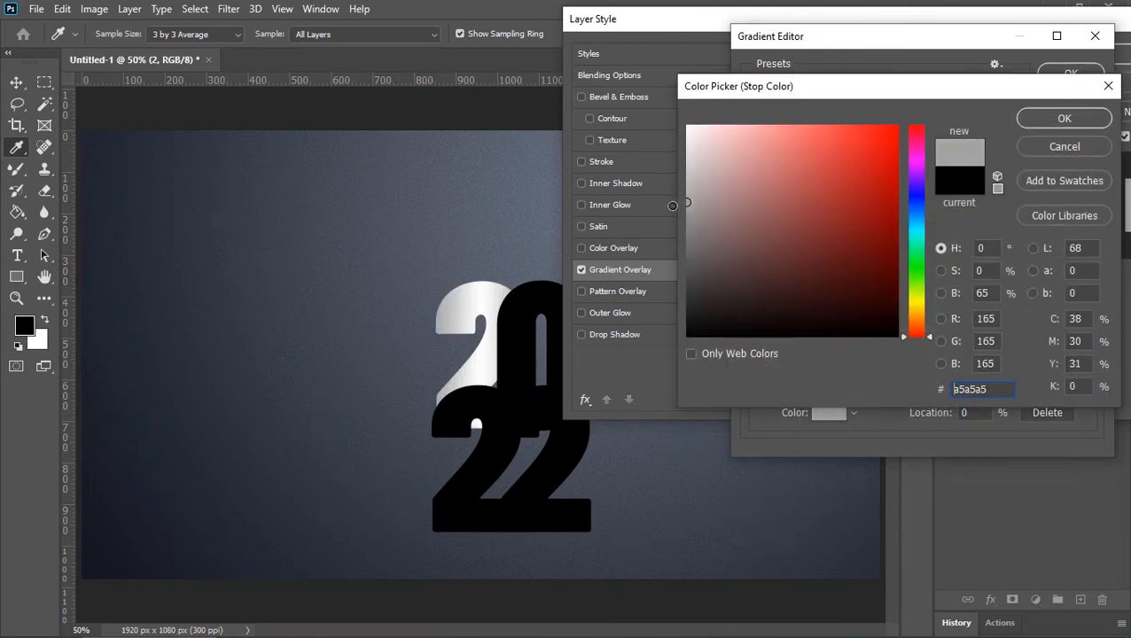
pyautogui.click(1064, 117)
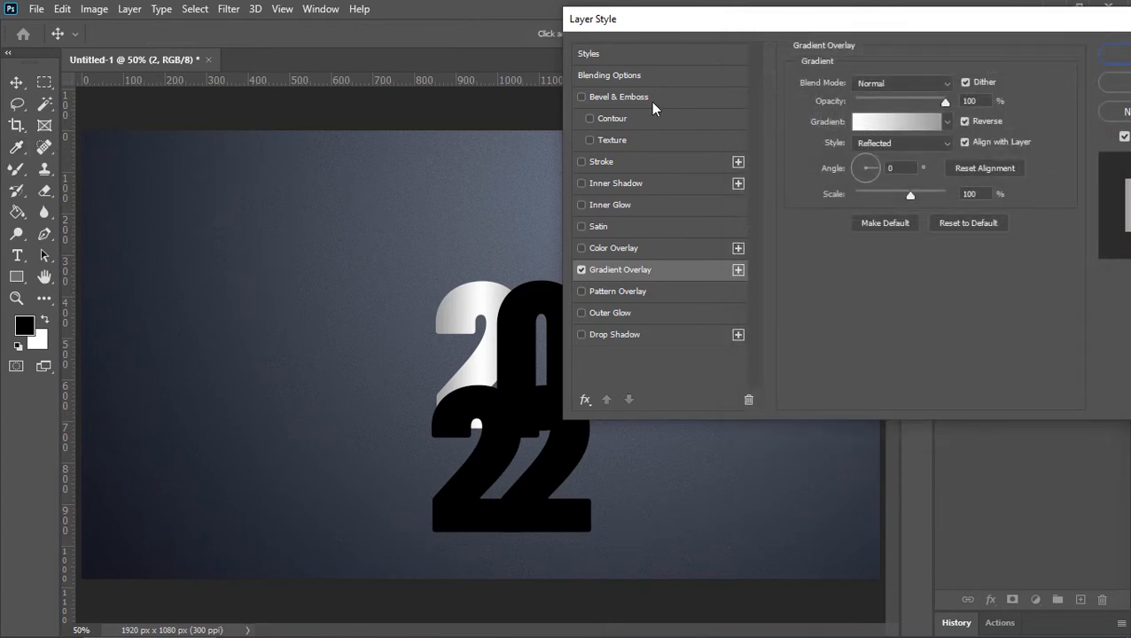
# - Add Bevel & Emboss (depth 1000, size 5, angle 90, altitude 45), contour range 80, and a drop shadow
pyautogui.click(618, 95)
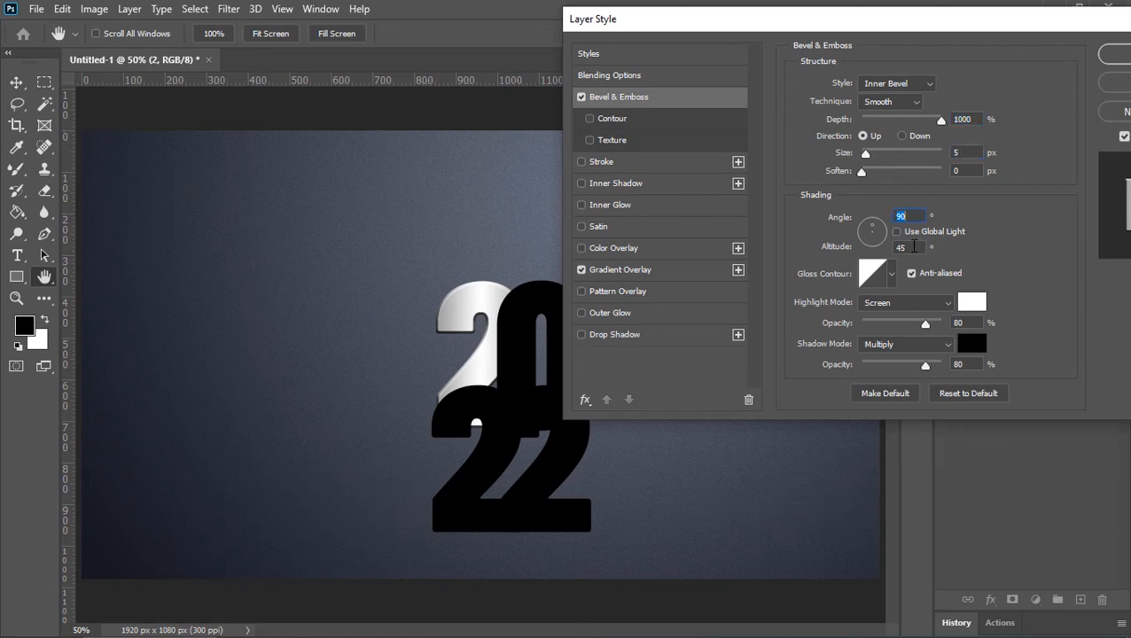
pyautogui.click(962, 326)
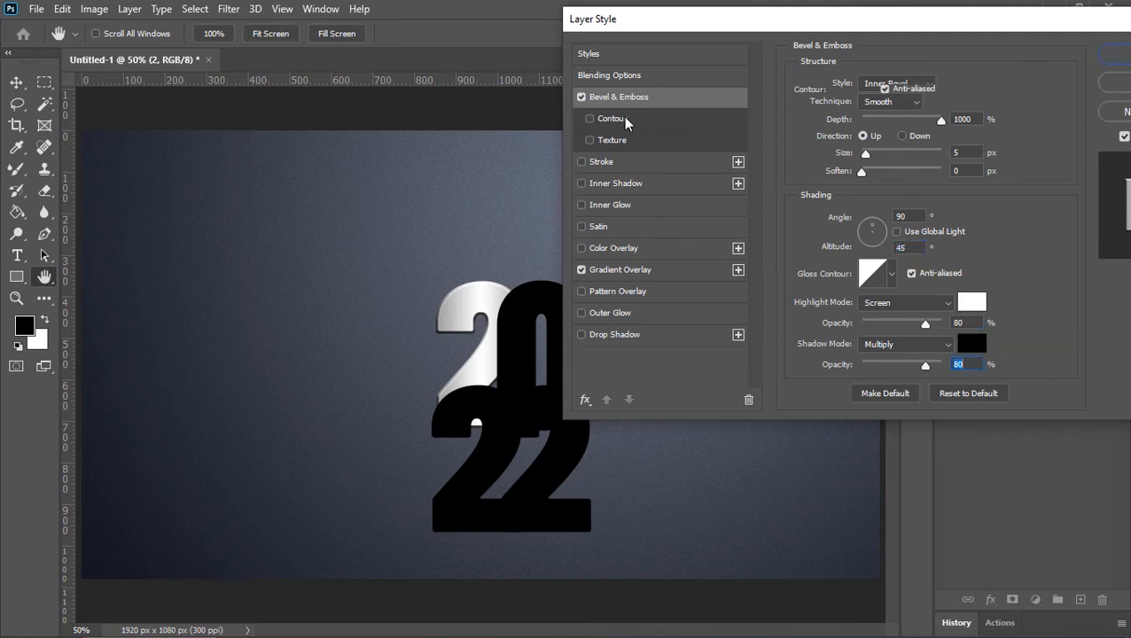
pyautogui.click(611, 118)
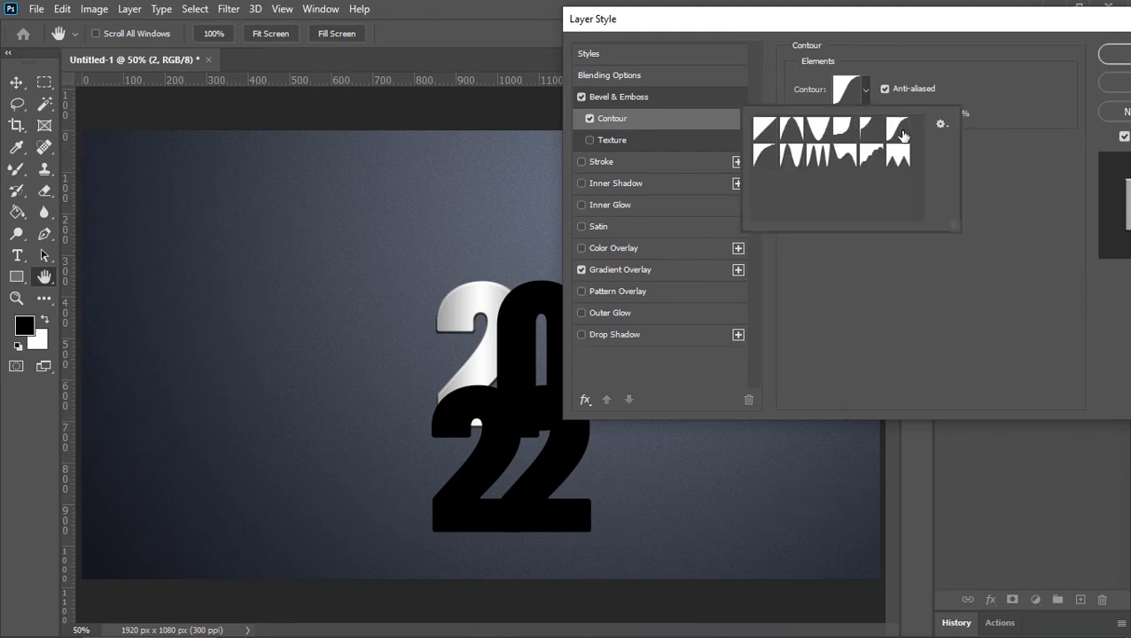
pyautogui.click(899, 133)
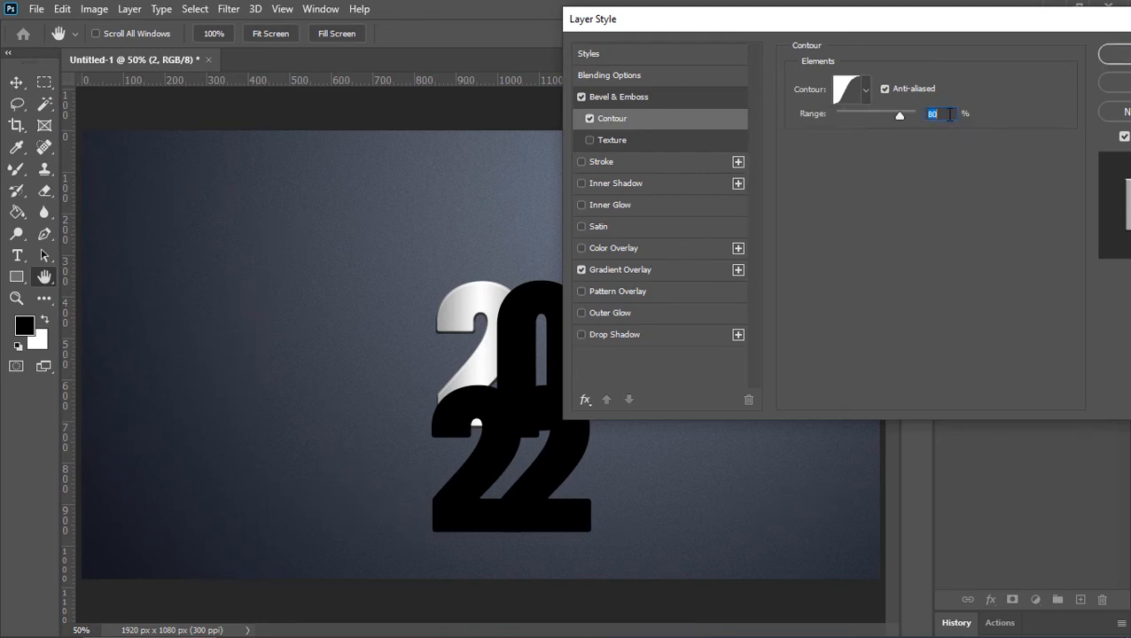
pyautogui.click(615, 334)
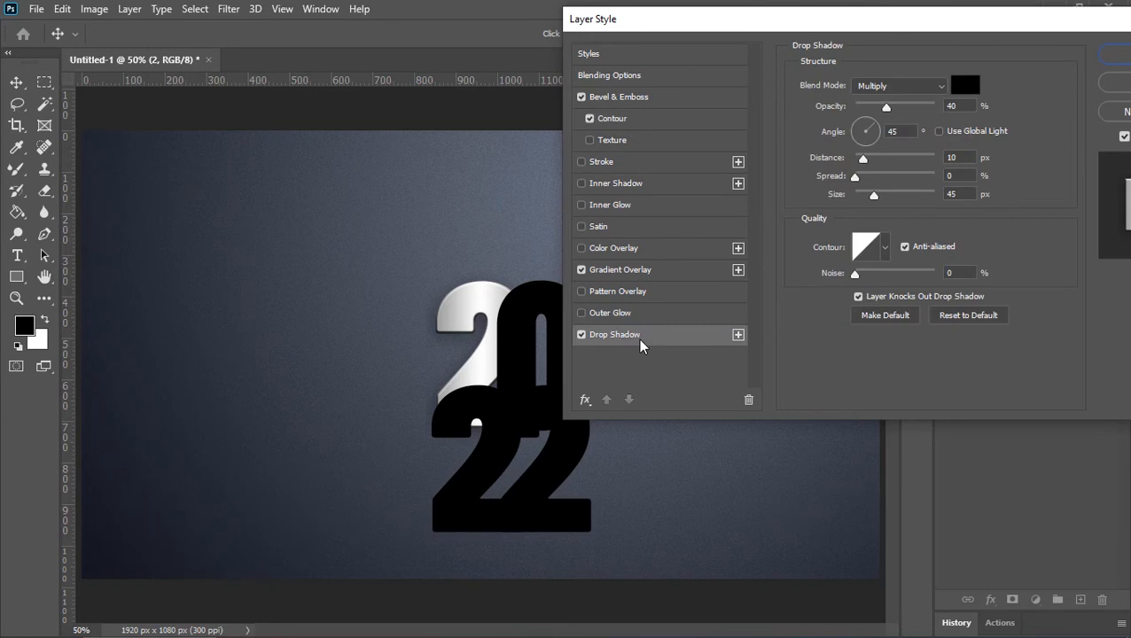
pyautogui.moveTo(829, 163)
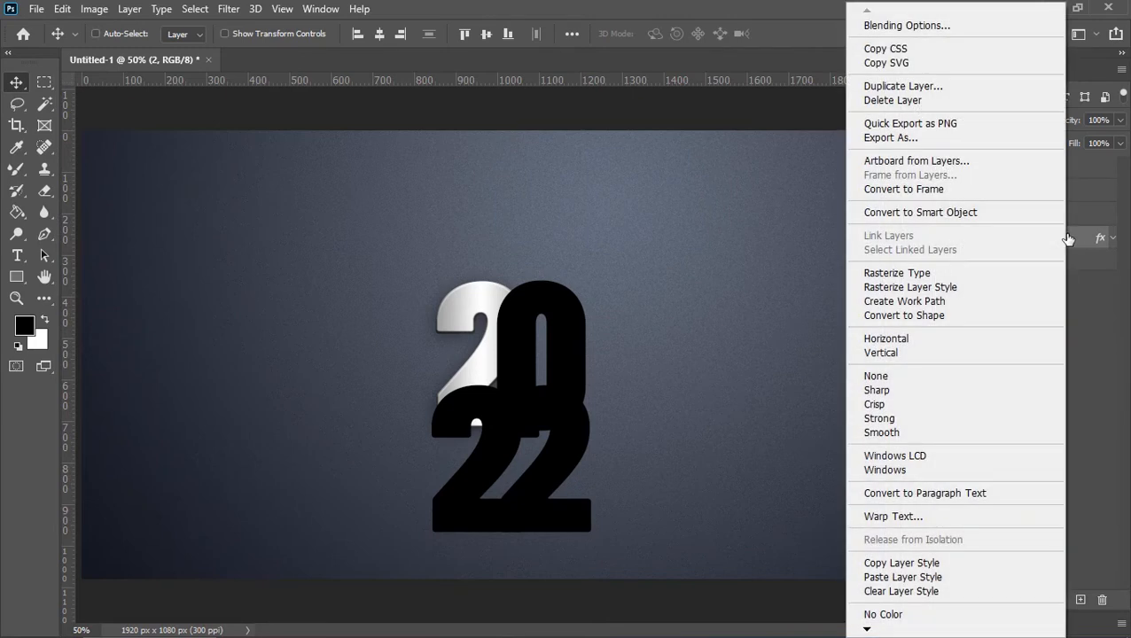
# - Paste the silver layer style onto the other digits and group all digit layers
pyautogui.click(890, 563)
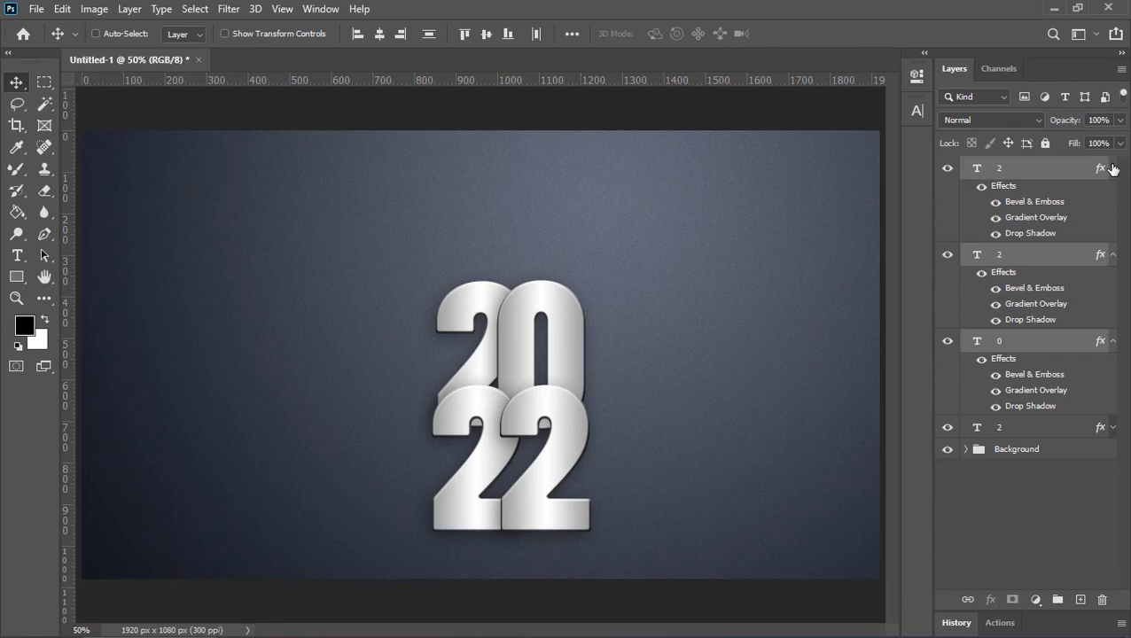
pyautogui.click(1110, 167)
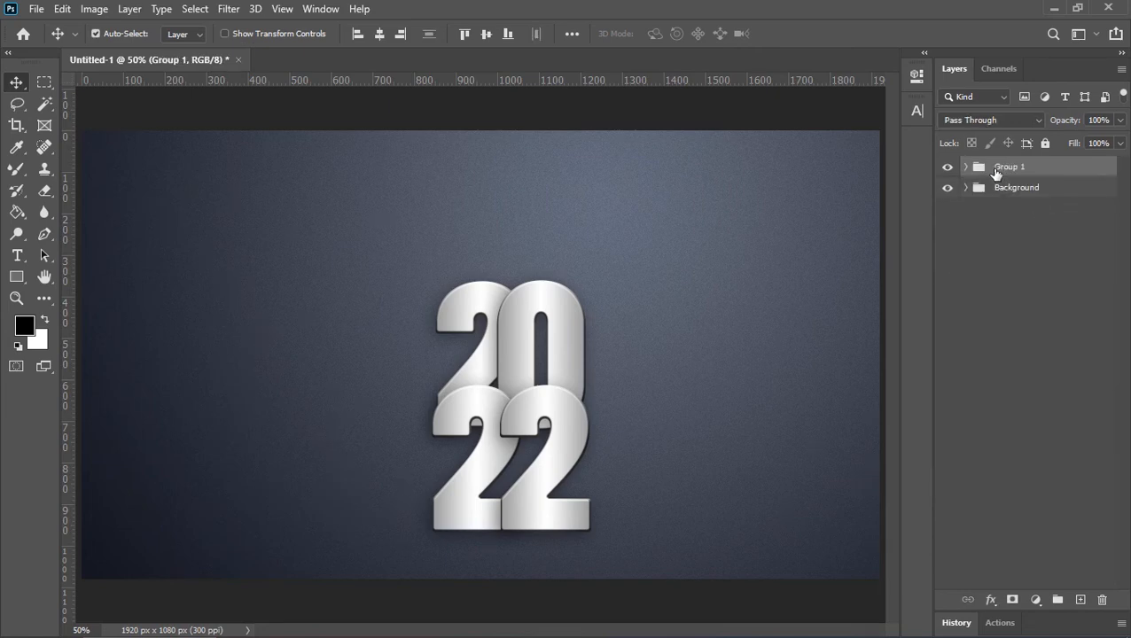
# - Rename the digit group Text and shift the 2022 numerals up and left
pyautogui.doubleClick(1009, 167)
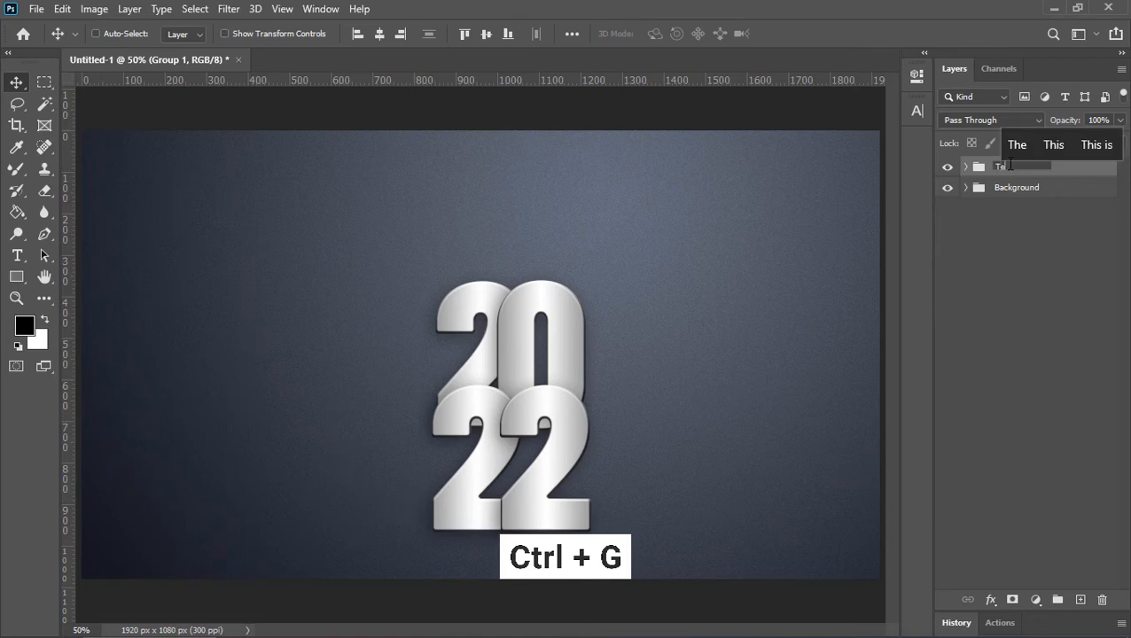
pyautogui.press('Ctrl+g')
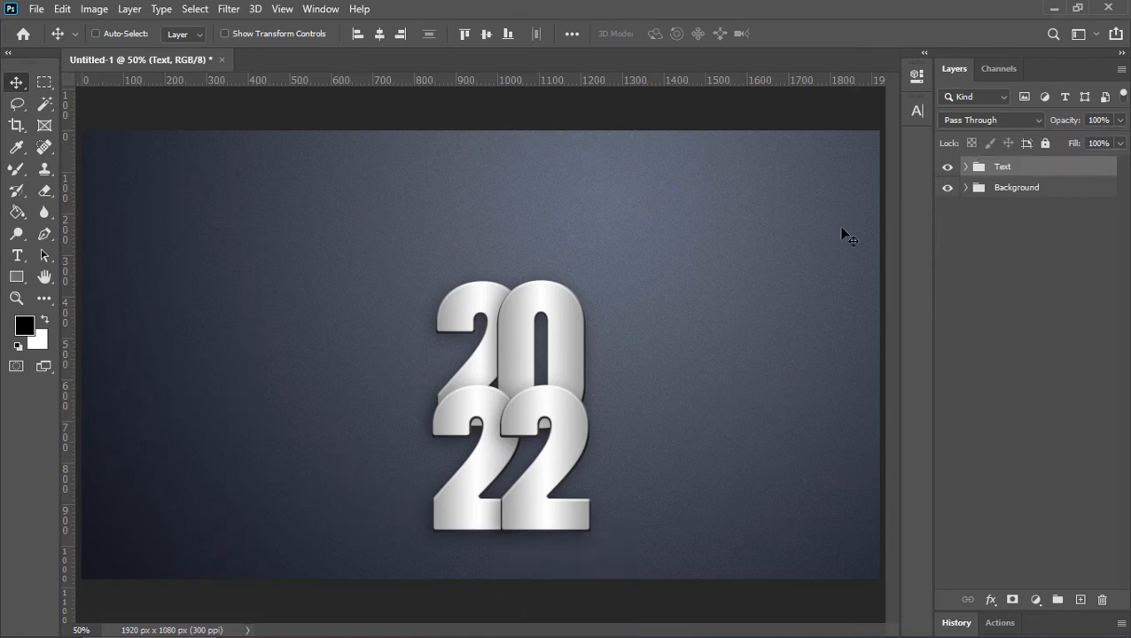
pyautogui.moveTo(439, 256)
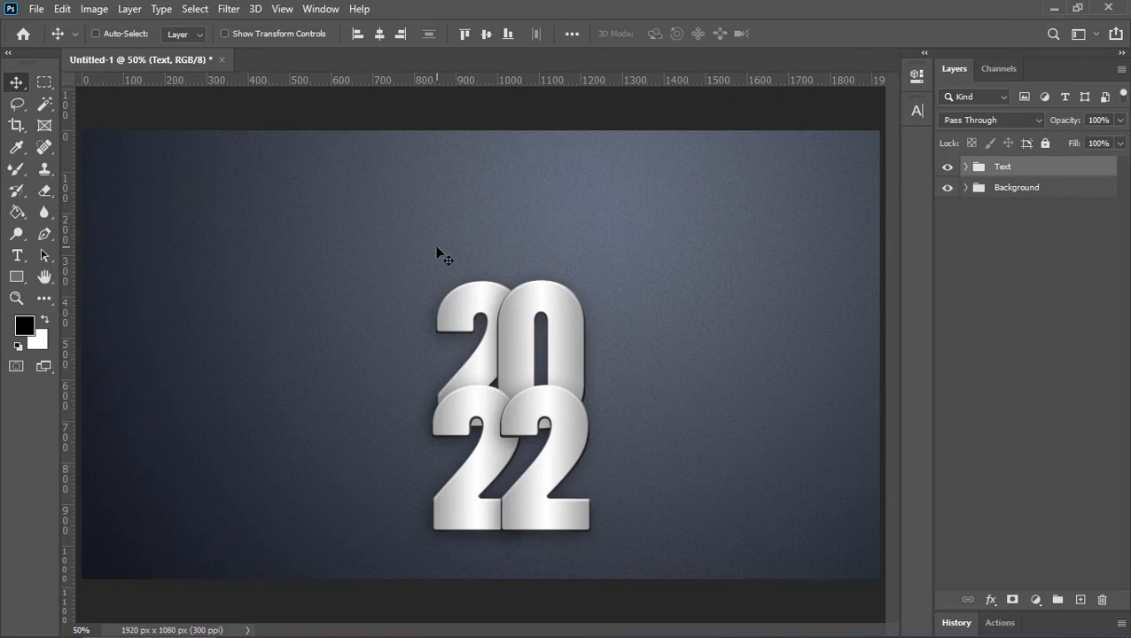
pyautogui.press('Ctrl+A')
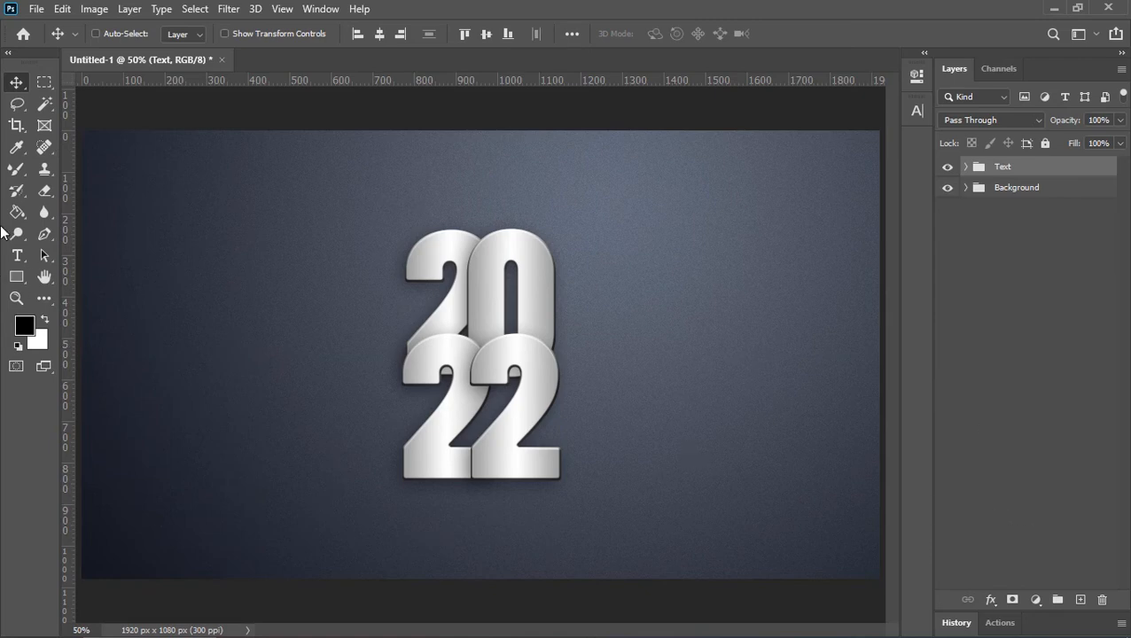
# - Type 'Happy New Year' below the 2022 numbers in Barlow Condensed Regular 20 pt
pyautogui.click(16, 255)
pyautogui.write('20')
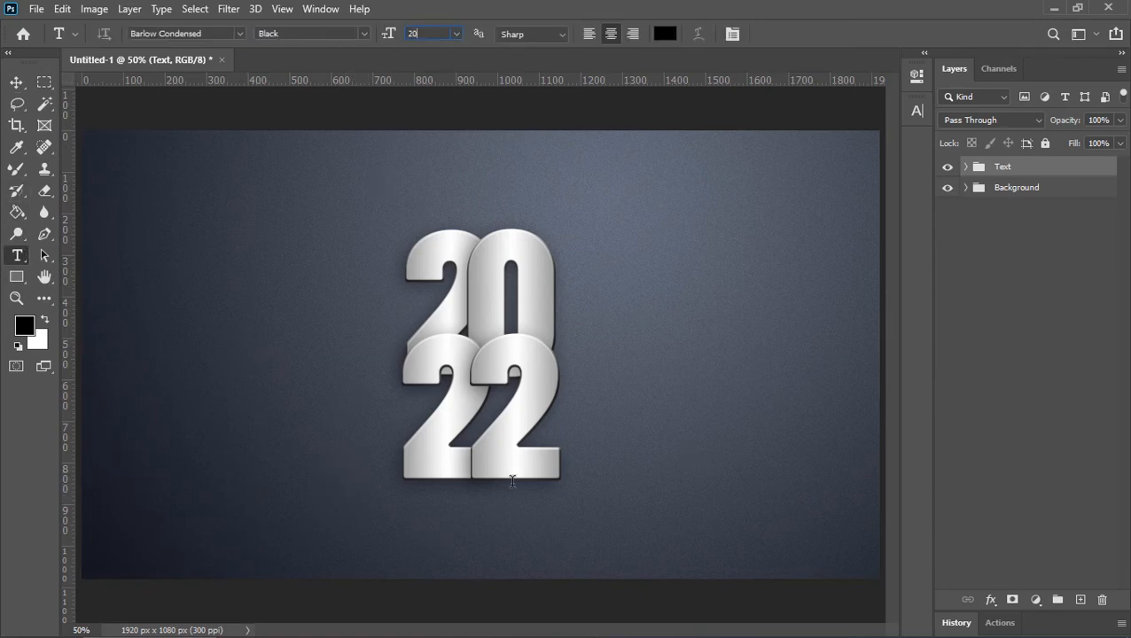
pyautogui.click(373, 33)
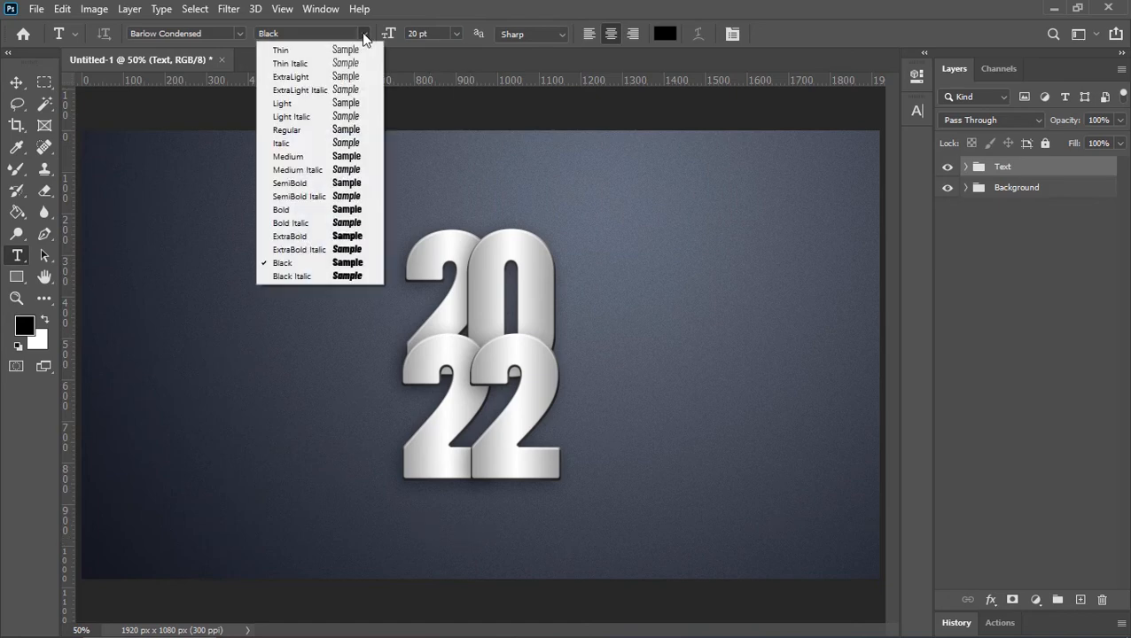
pyautogui.click(286, 129)
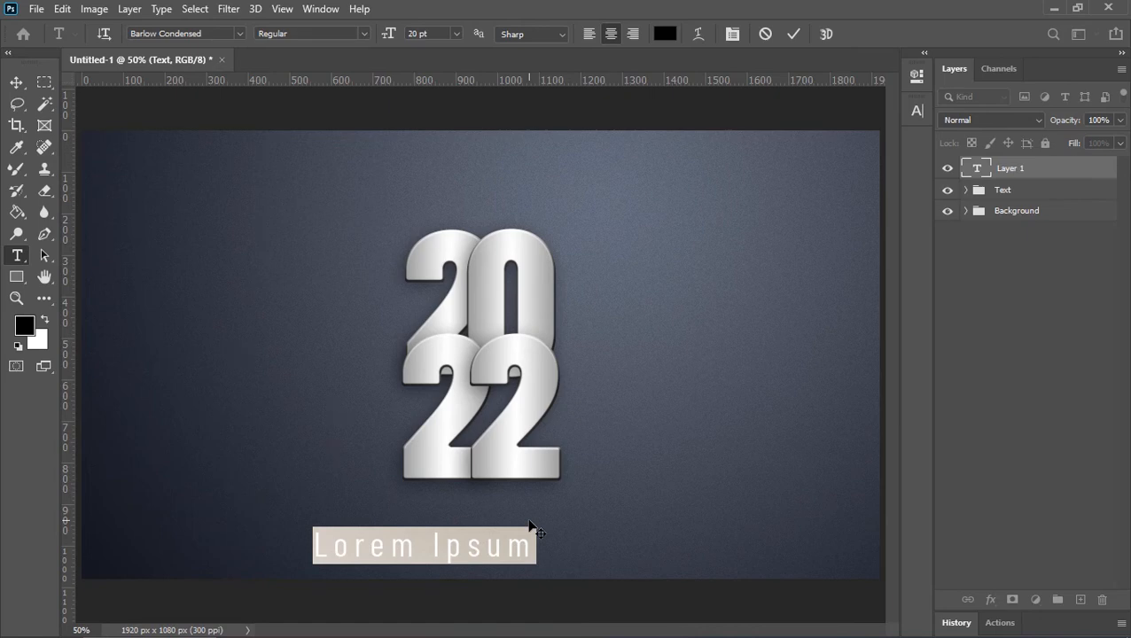
pyautogui.write('Happy New Year')
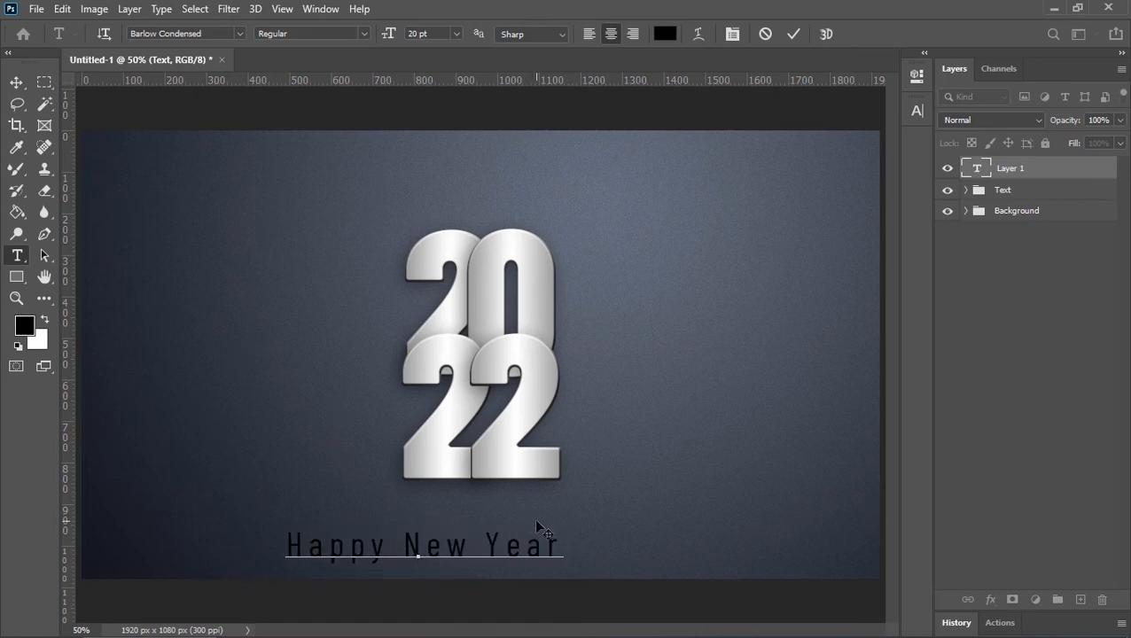
pyautogui.click(789, 33)
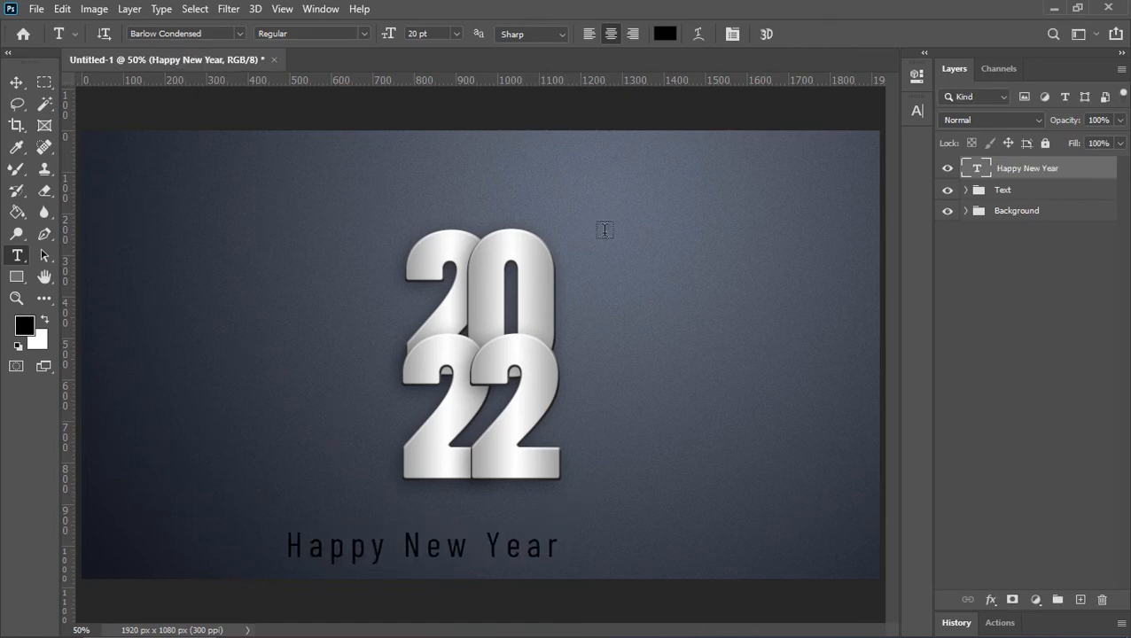
pyautogui.click(11, 83)
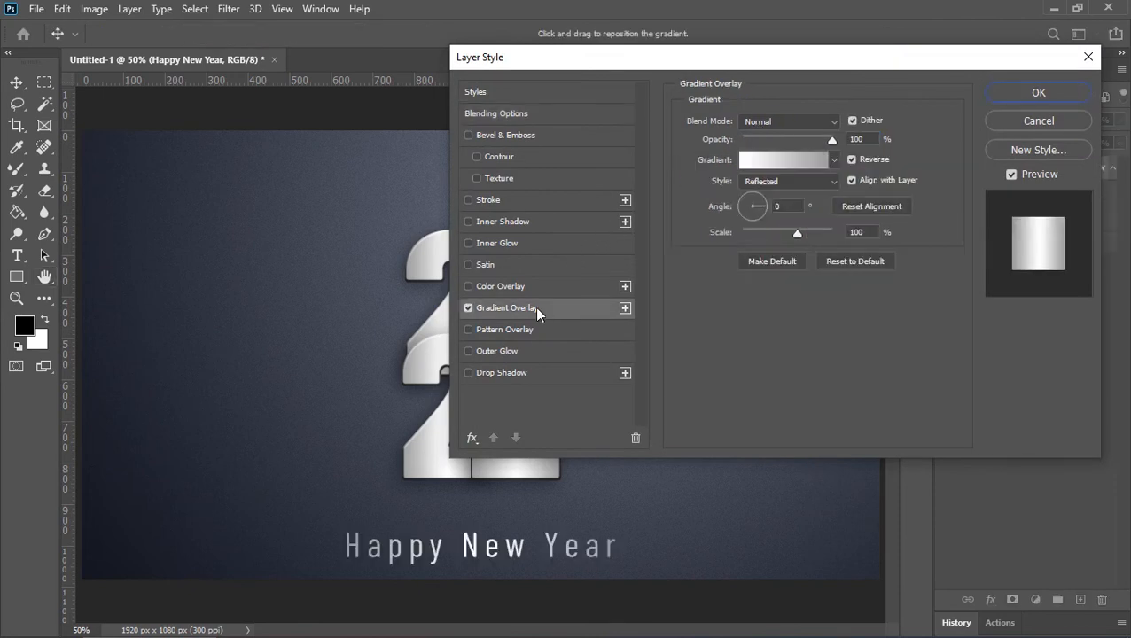
pyautogui.moveTo(969, 79)
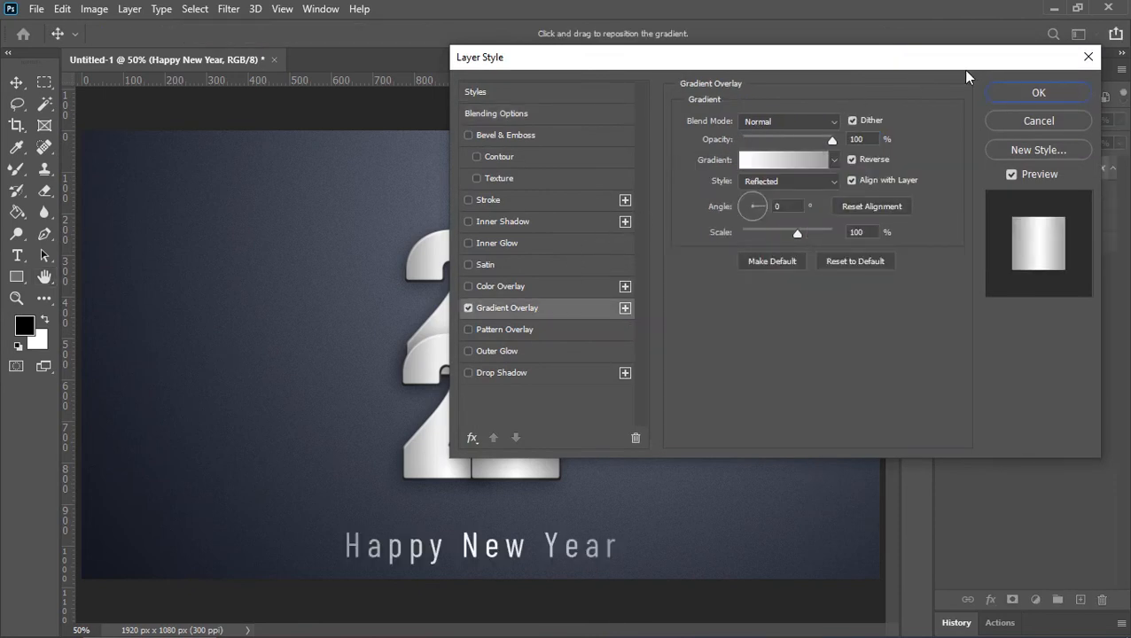
# - Apply the silver gradient layer style to the Happy New Year layer
pyautogui.click(1039, 93)
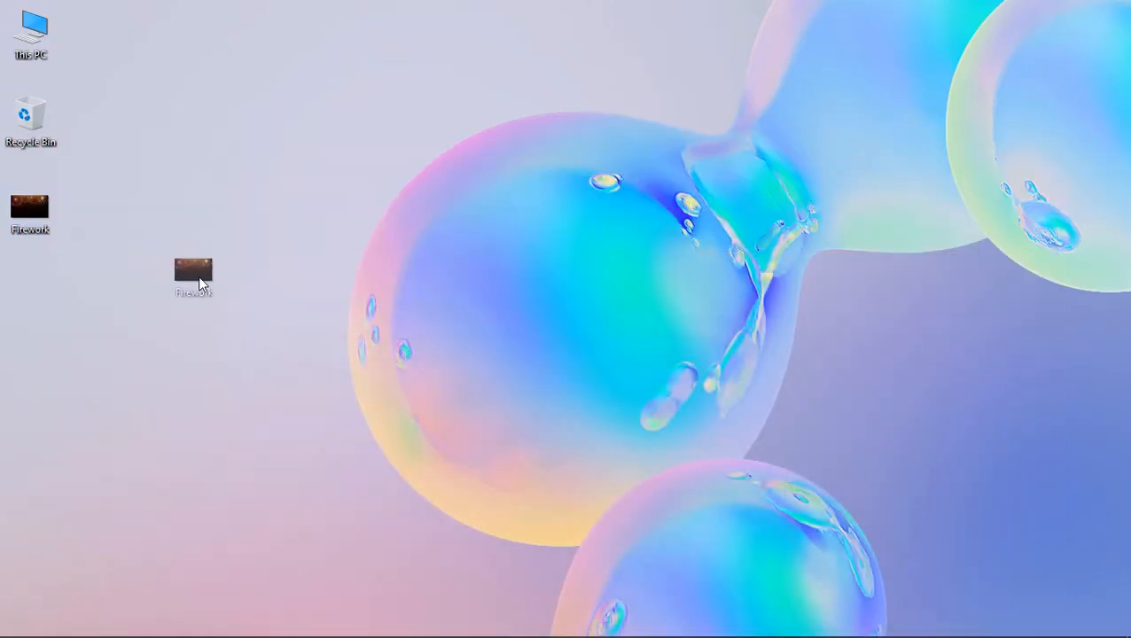
# - Place the Firework image into the design as a new layer
pyautogui.doubleClick(193, 273)
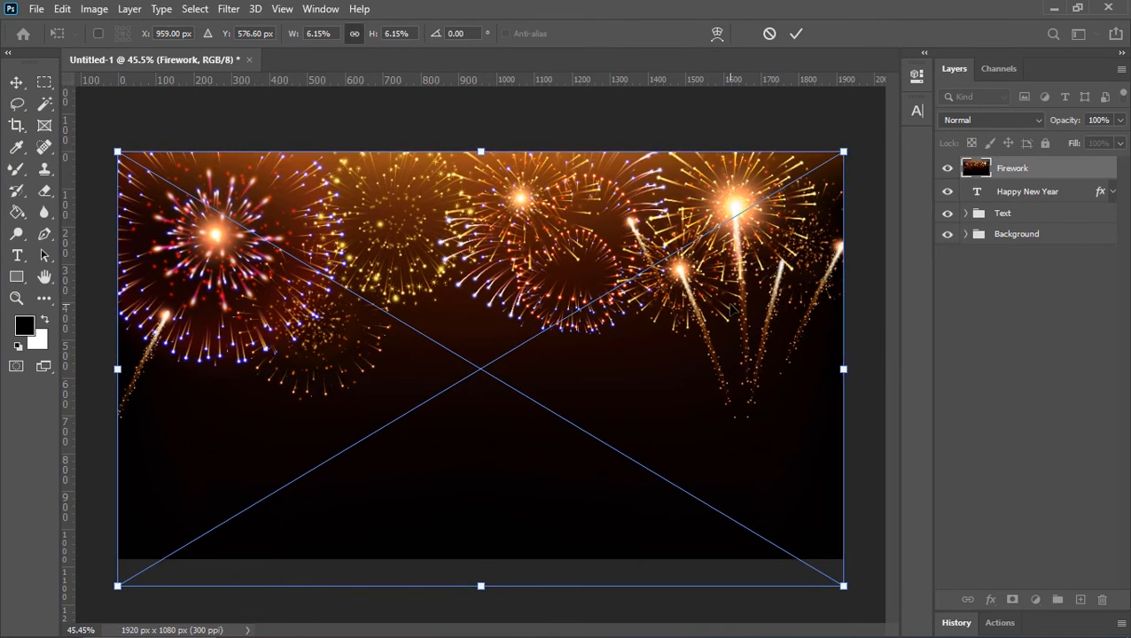
# - Commit the Firework placement, set its blend mode to Screen, and type 'WAQ'
pyautogui.click(796, 33)
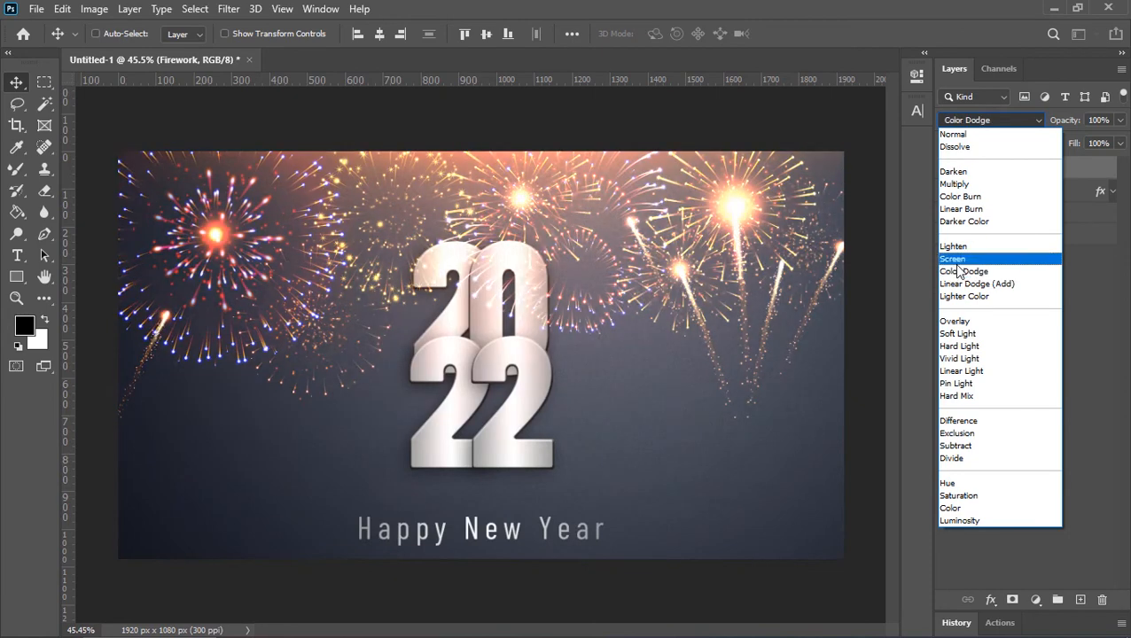
pyautogui.click(952, 259)
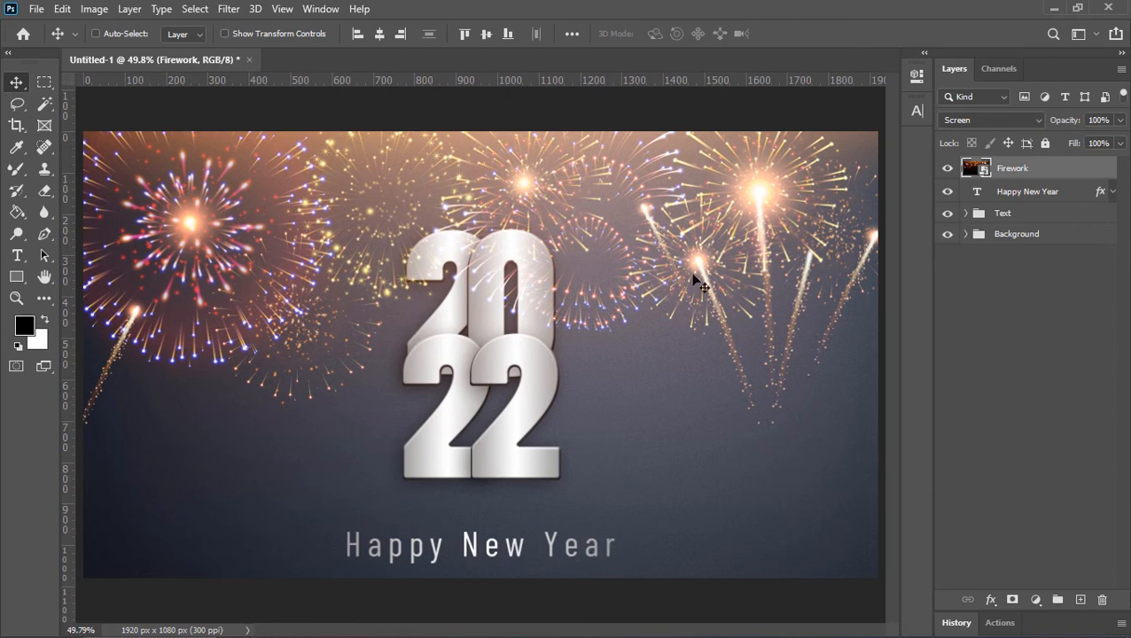
pyautogui.write('WAQAS AHAMAD')
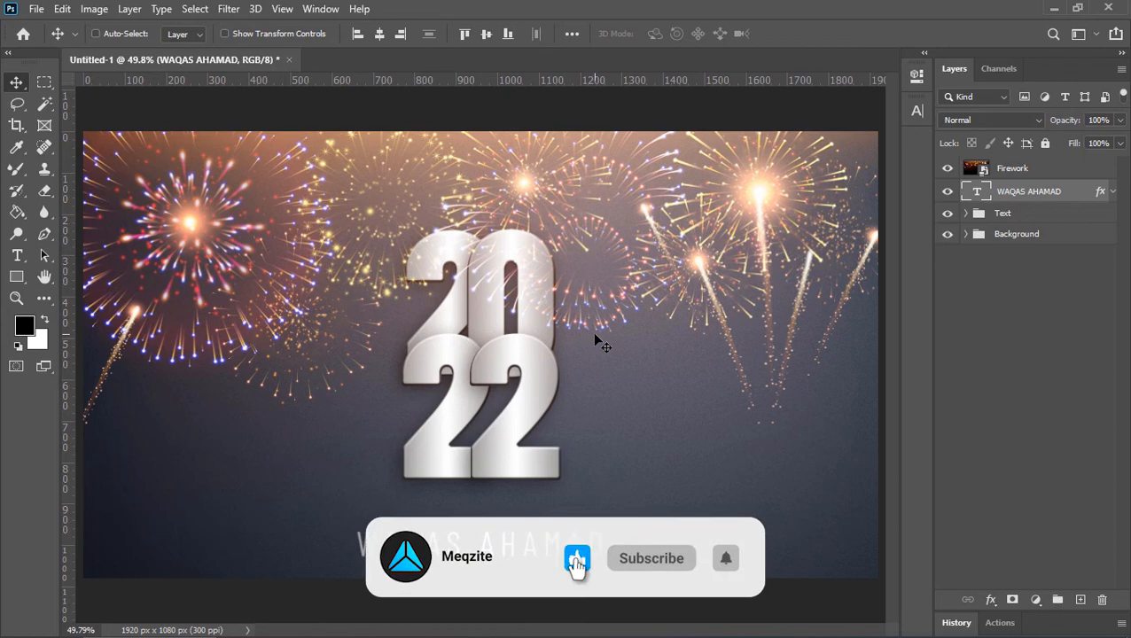
# - Select the bottom line of text on the canvas to replace it with the name
pyautogui.click(652, 558)
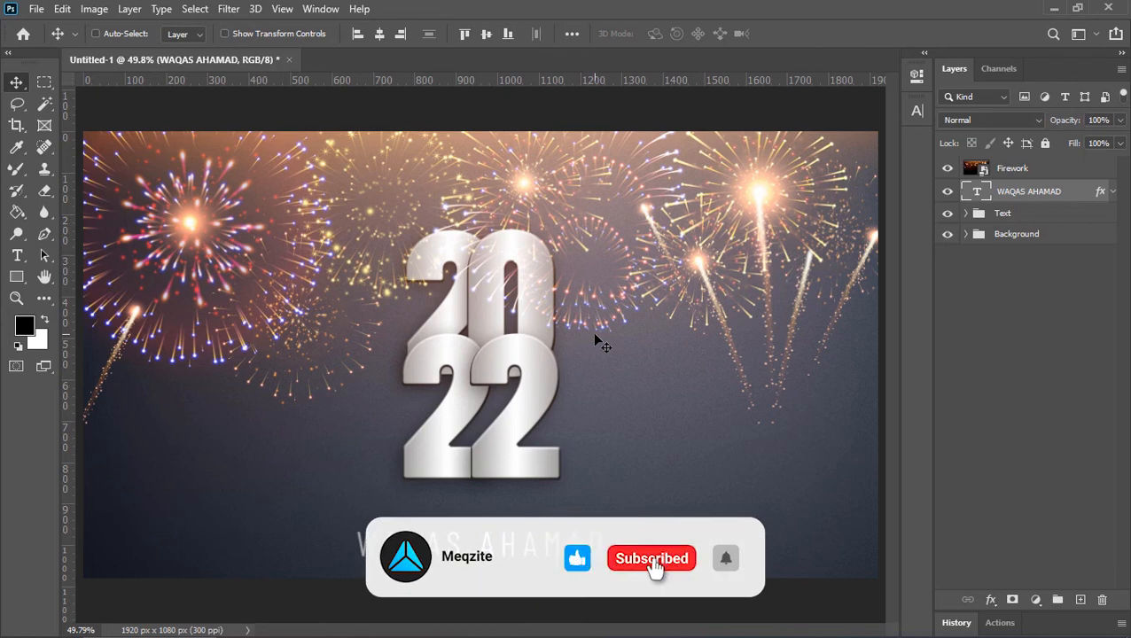
pyautogui.click(726, 558)
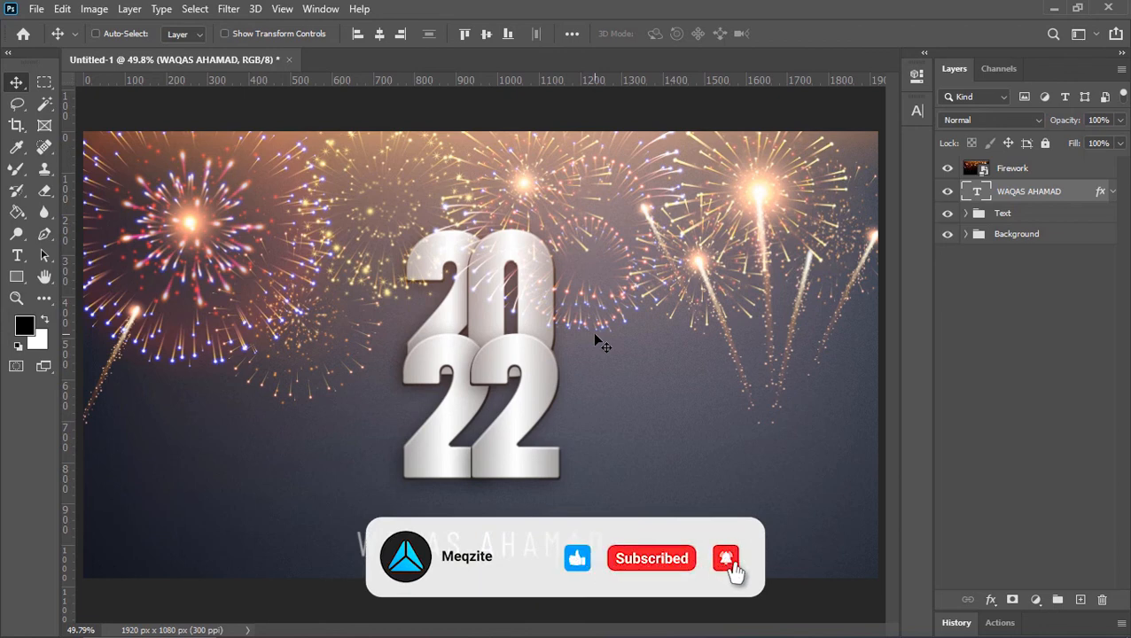